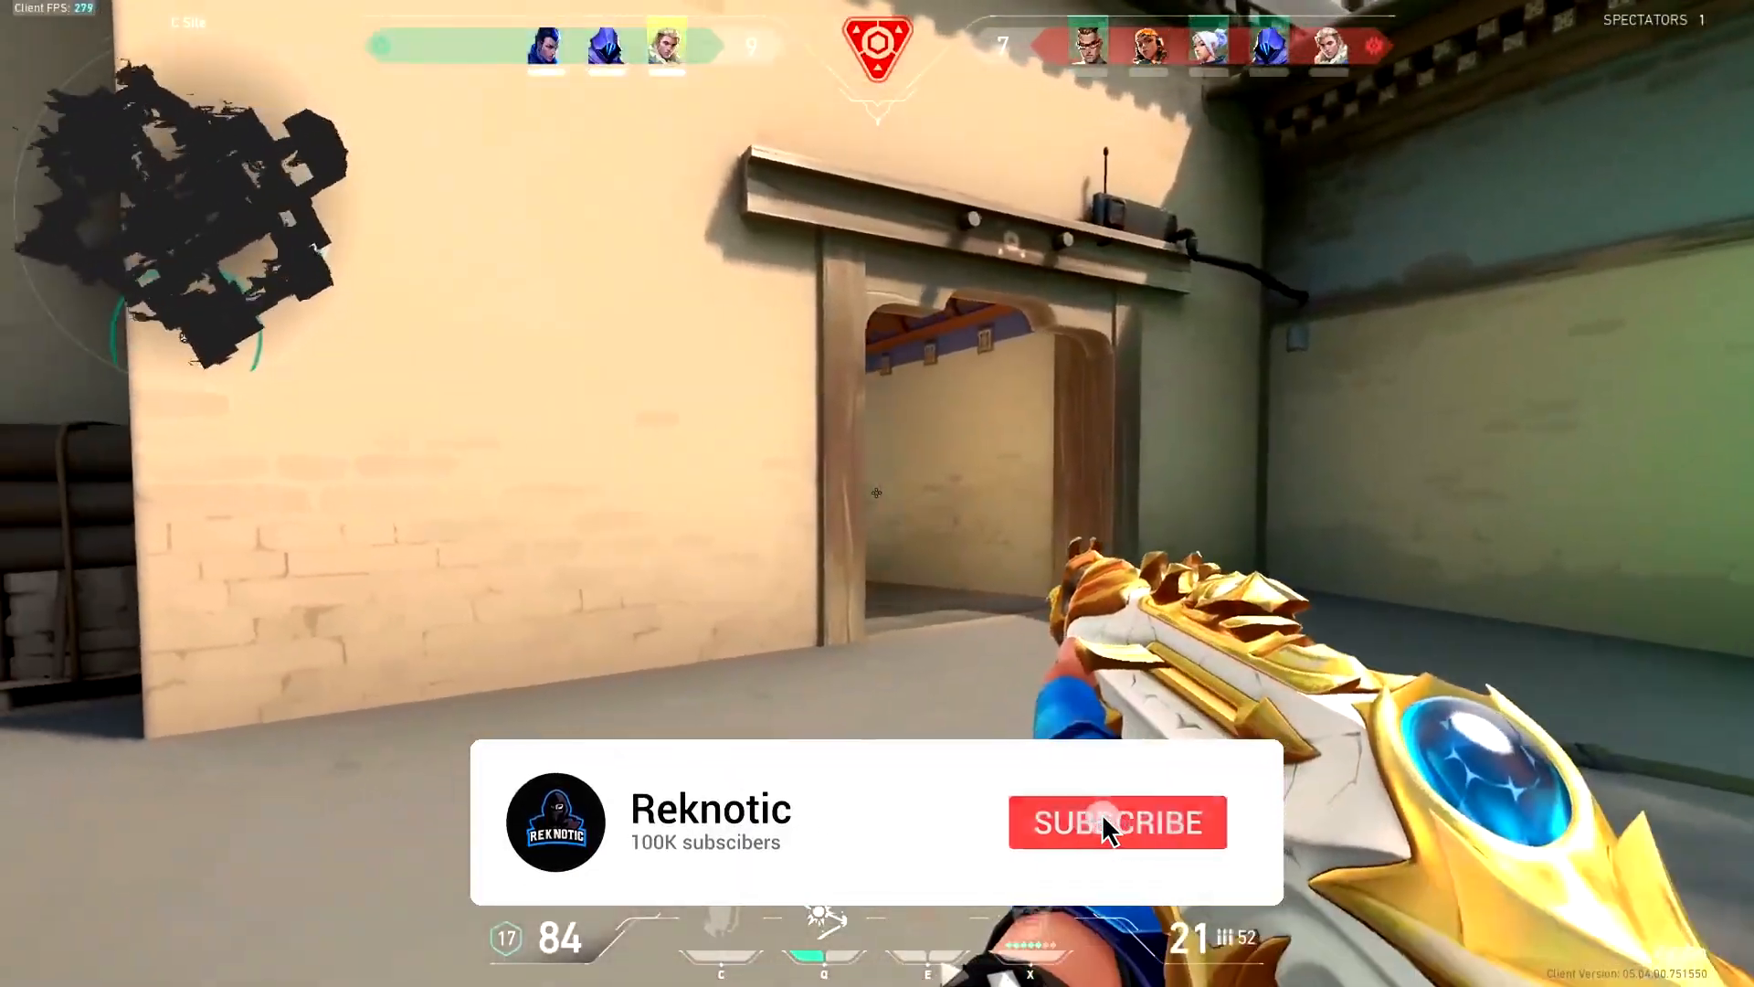
- In X-Mouse global settings, set Pointer mouse speed to 5 with Enhance pointer precision off
click(1115, 822)
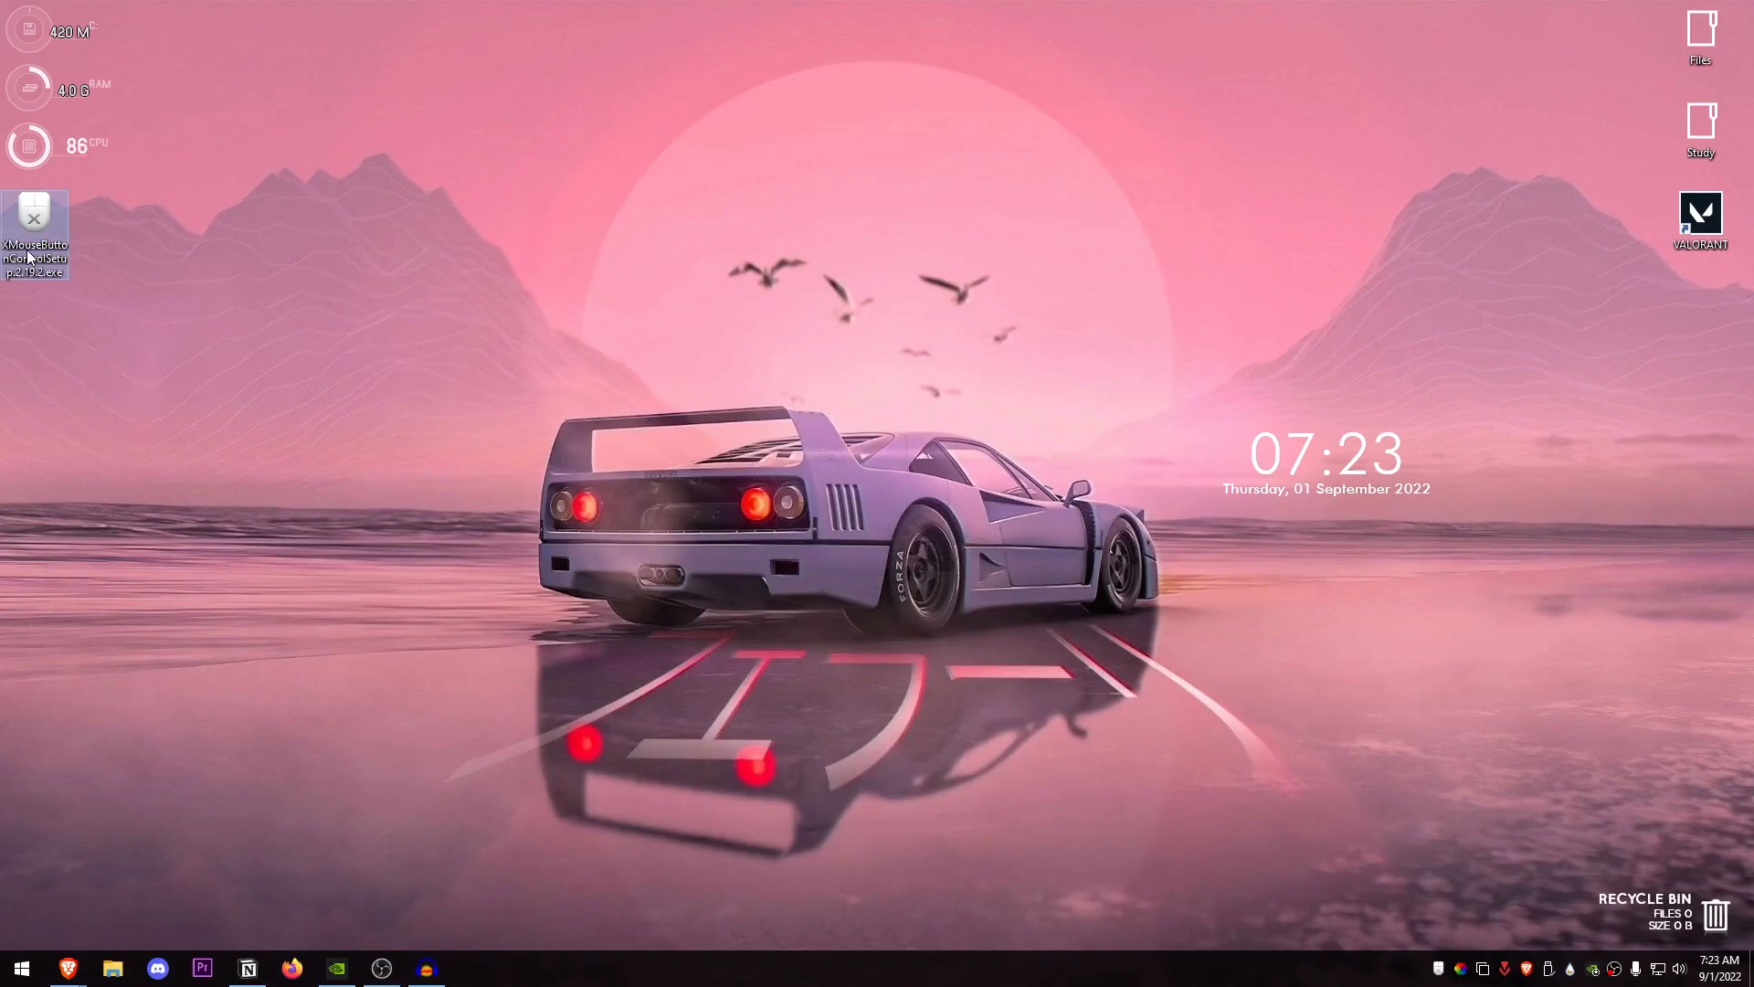
mouse_move(160, 298)
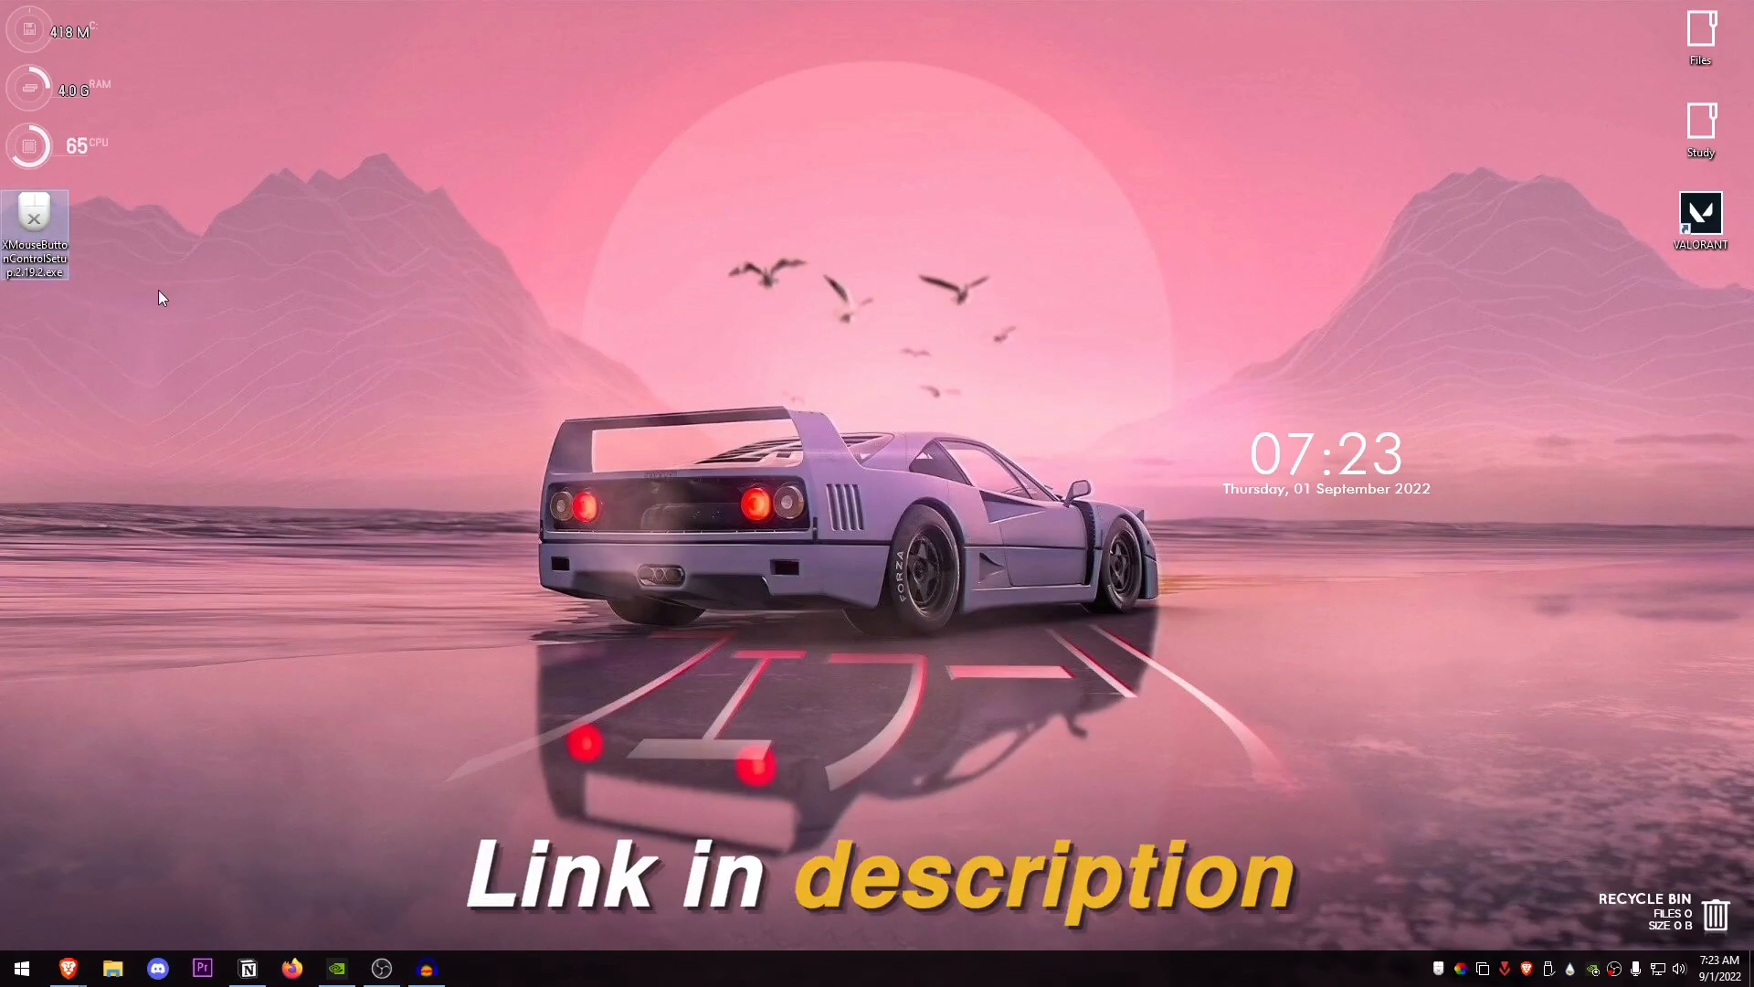
mouse_move(97, 292)
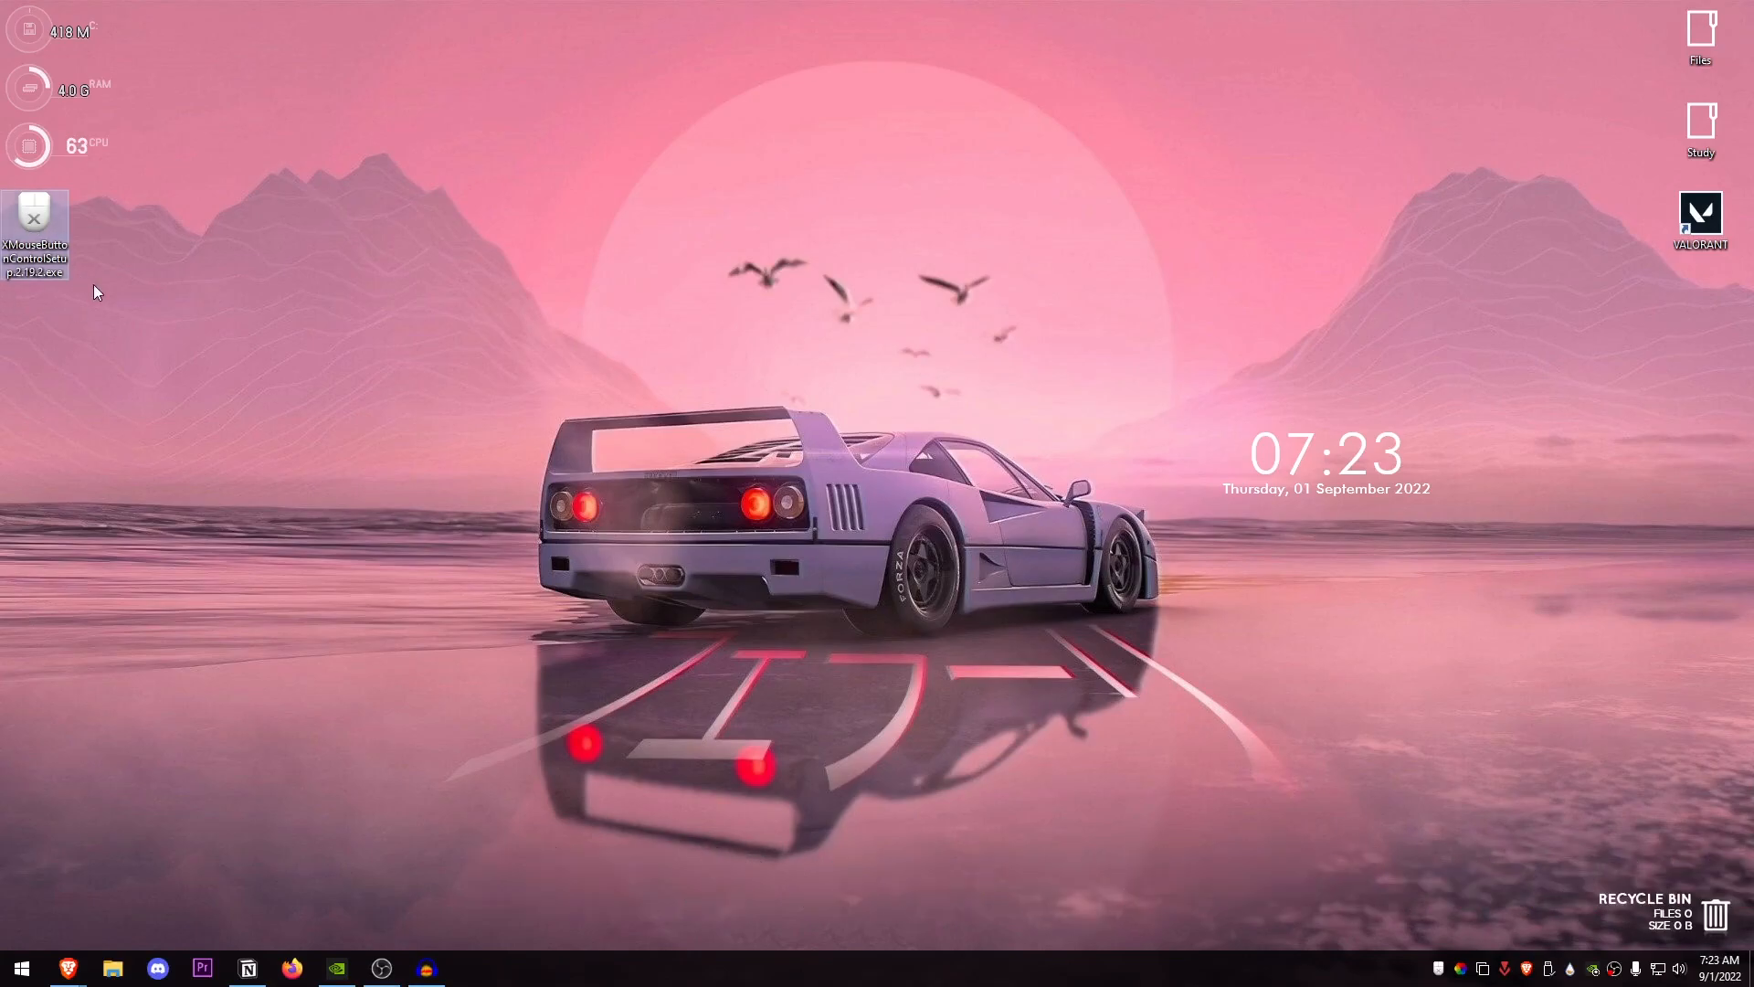
mouse_move(39, 223)
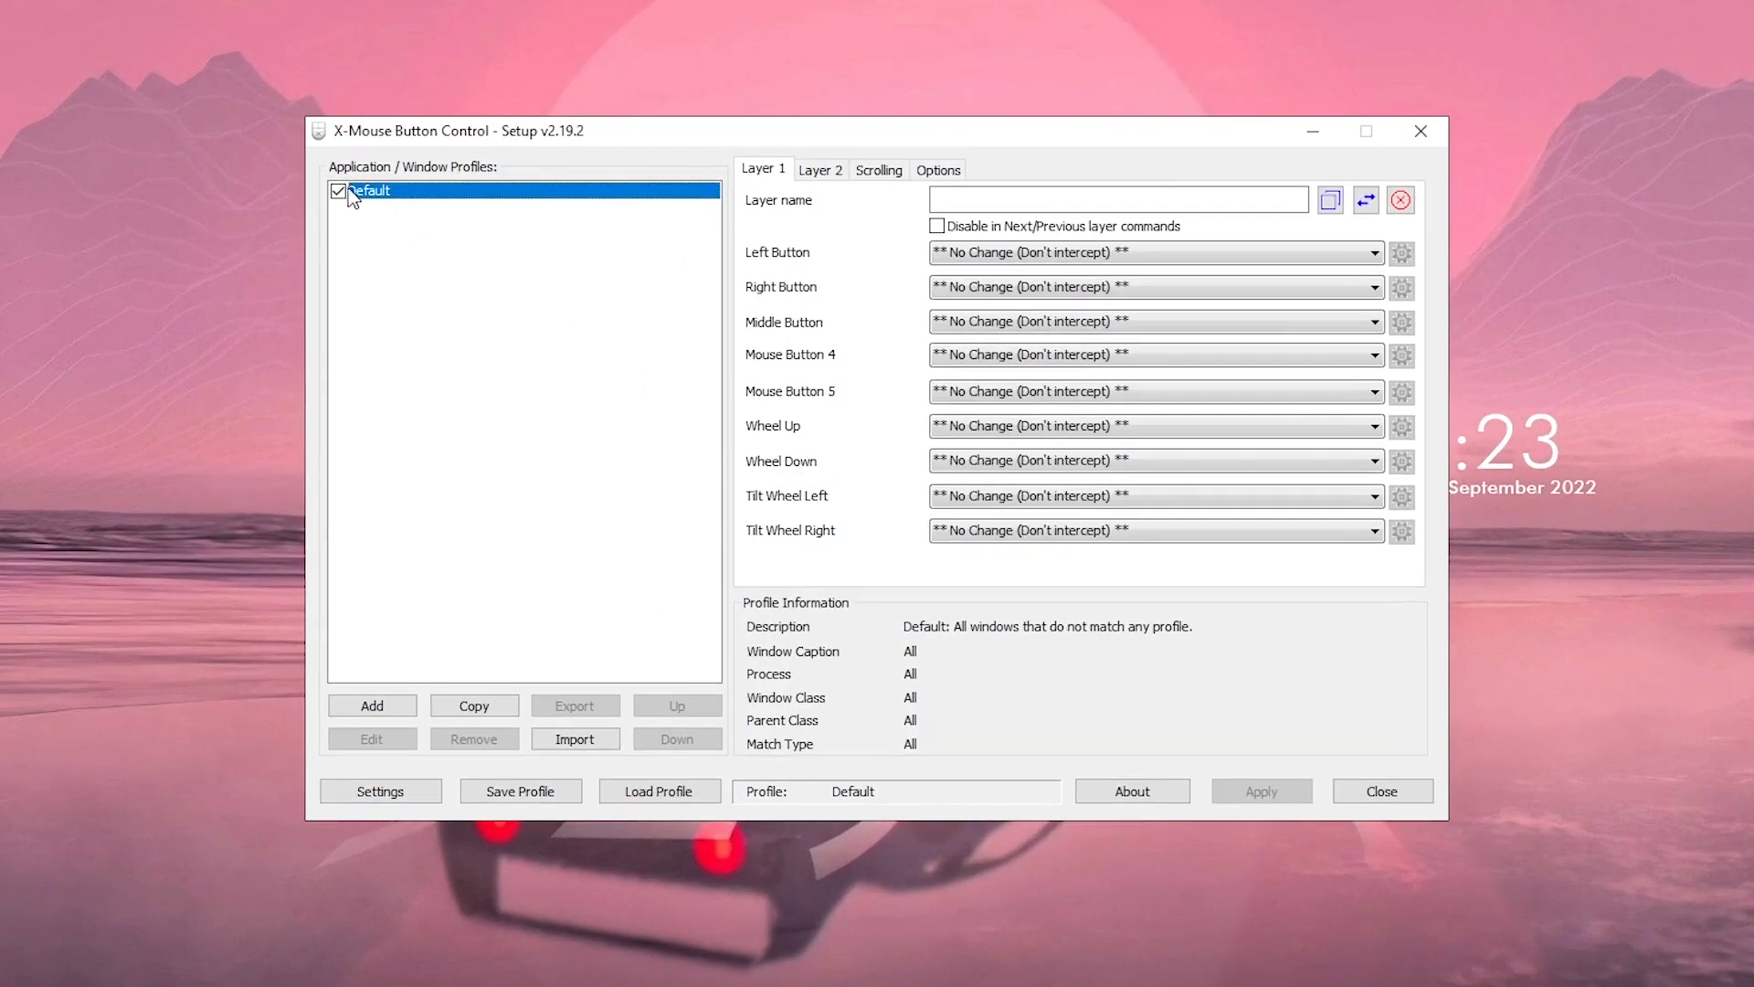
click(380, 791)
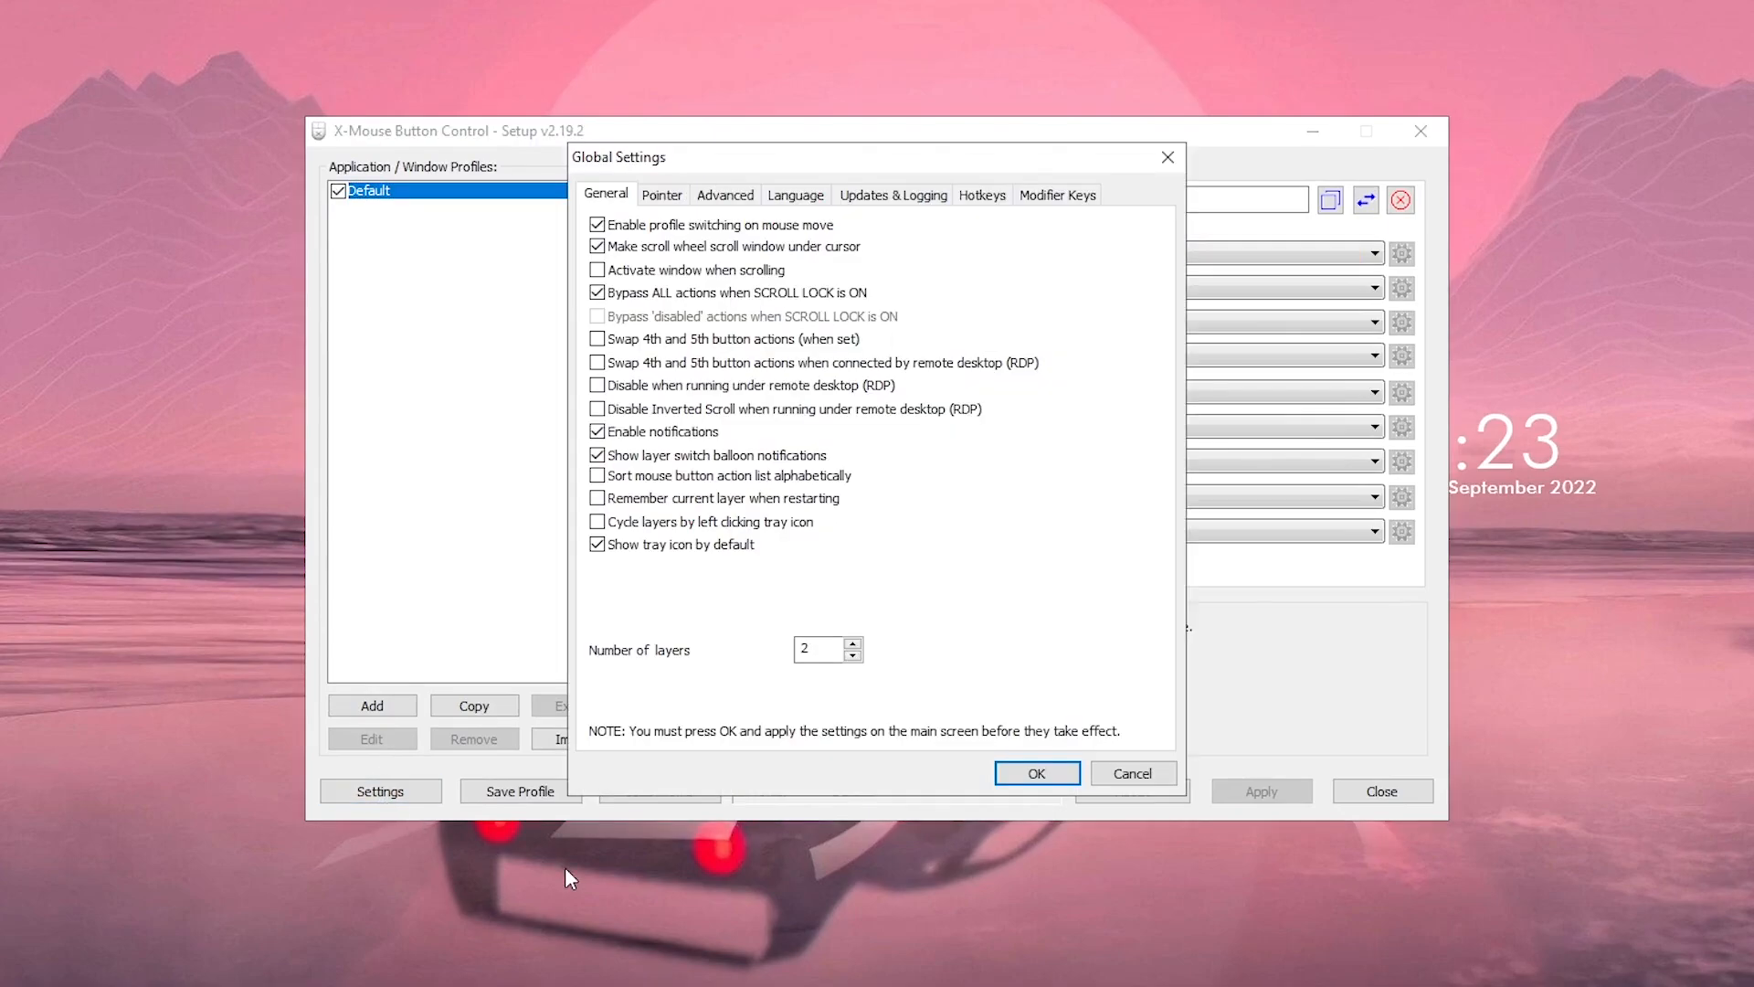
click(660, 194)
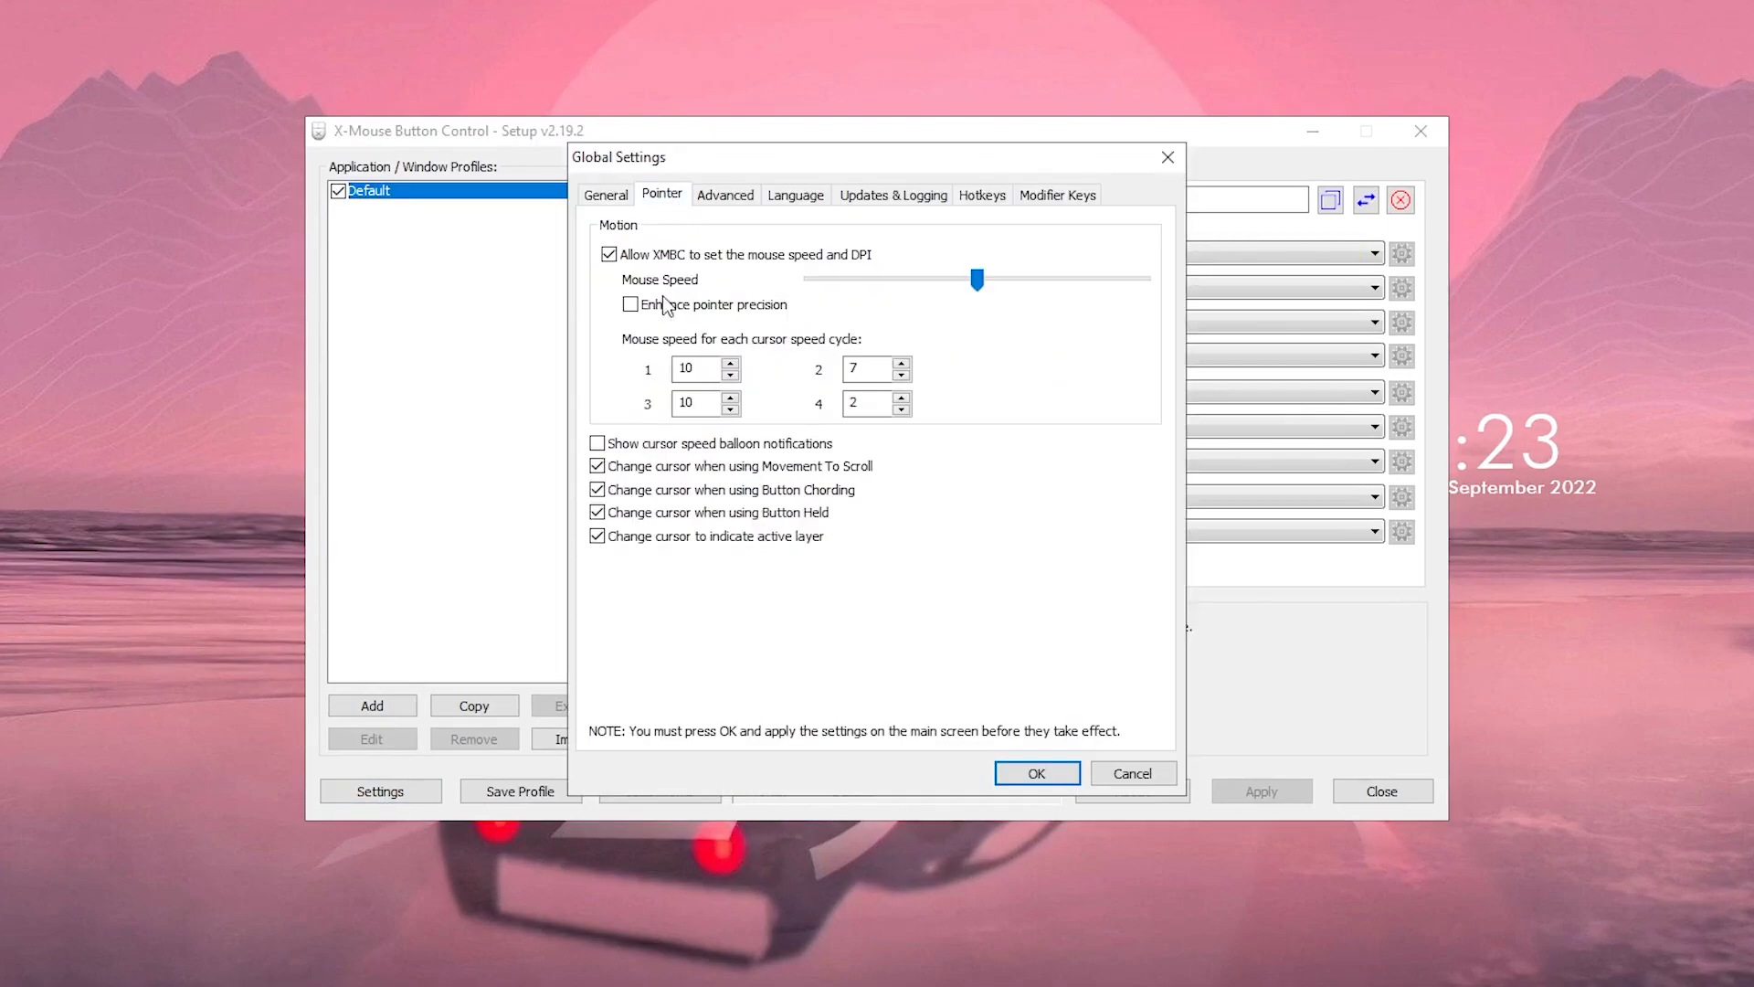
drag(974, 278, 976, 278)
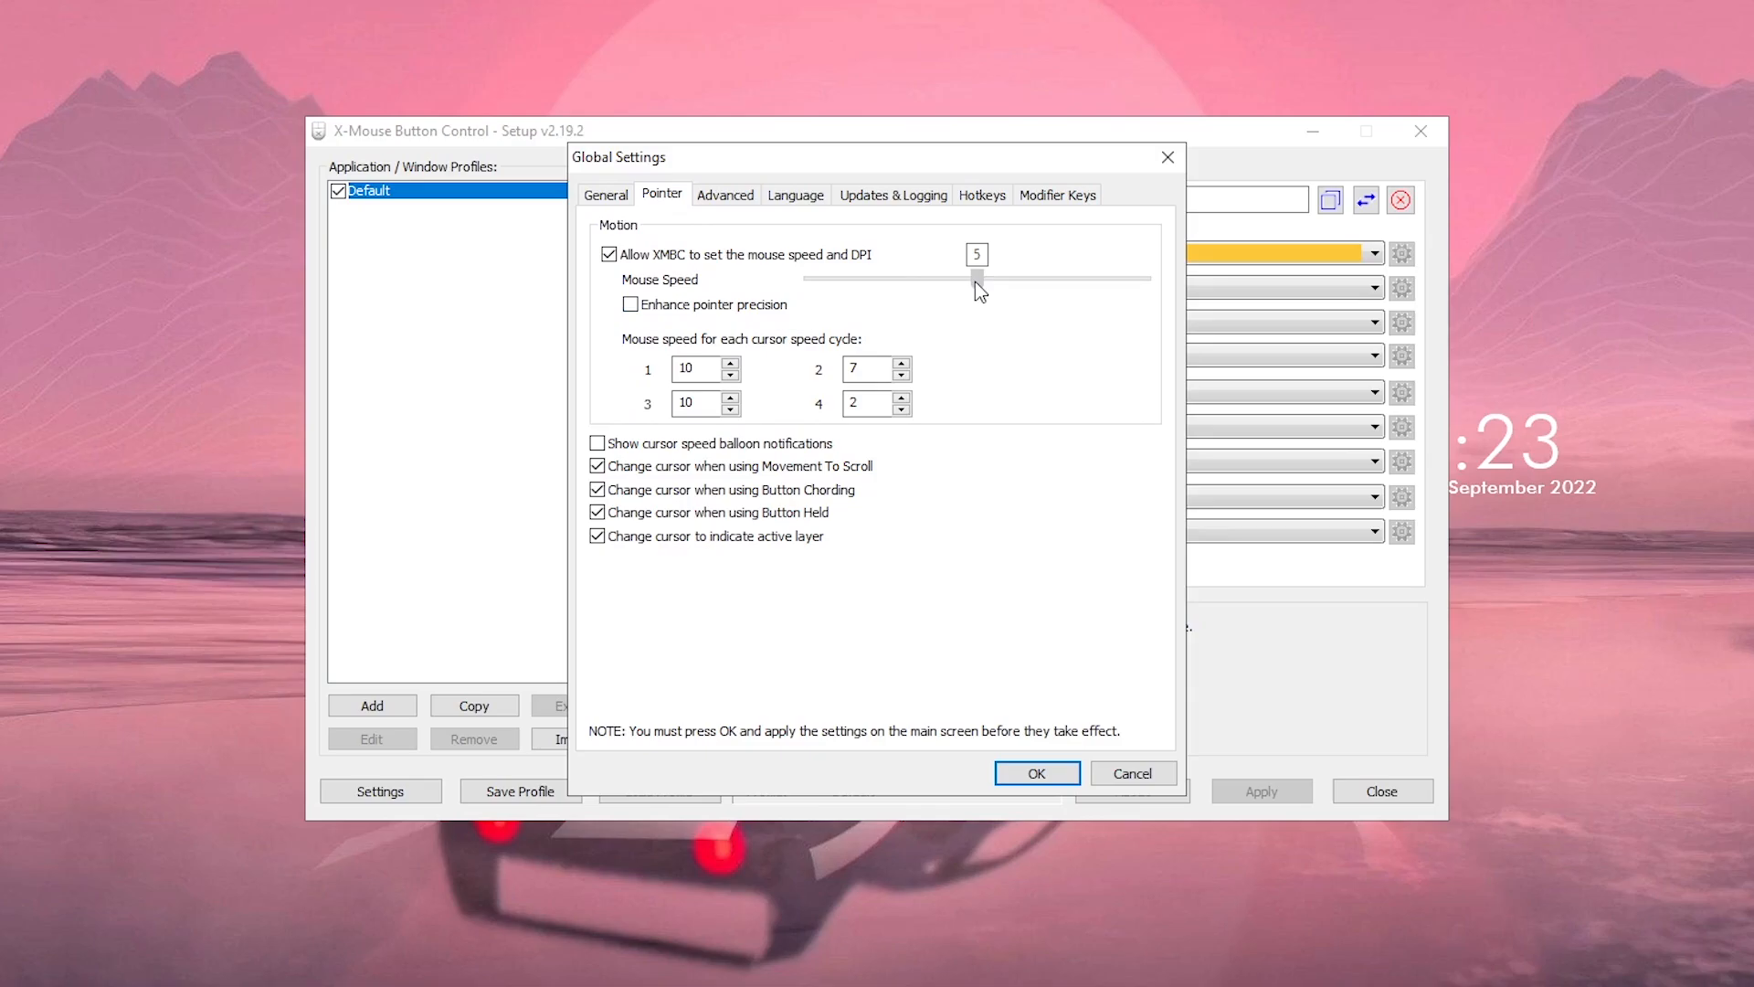
drag(976, 276, 976, 278)
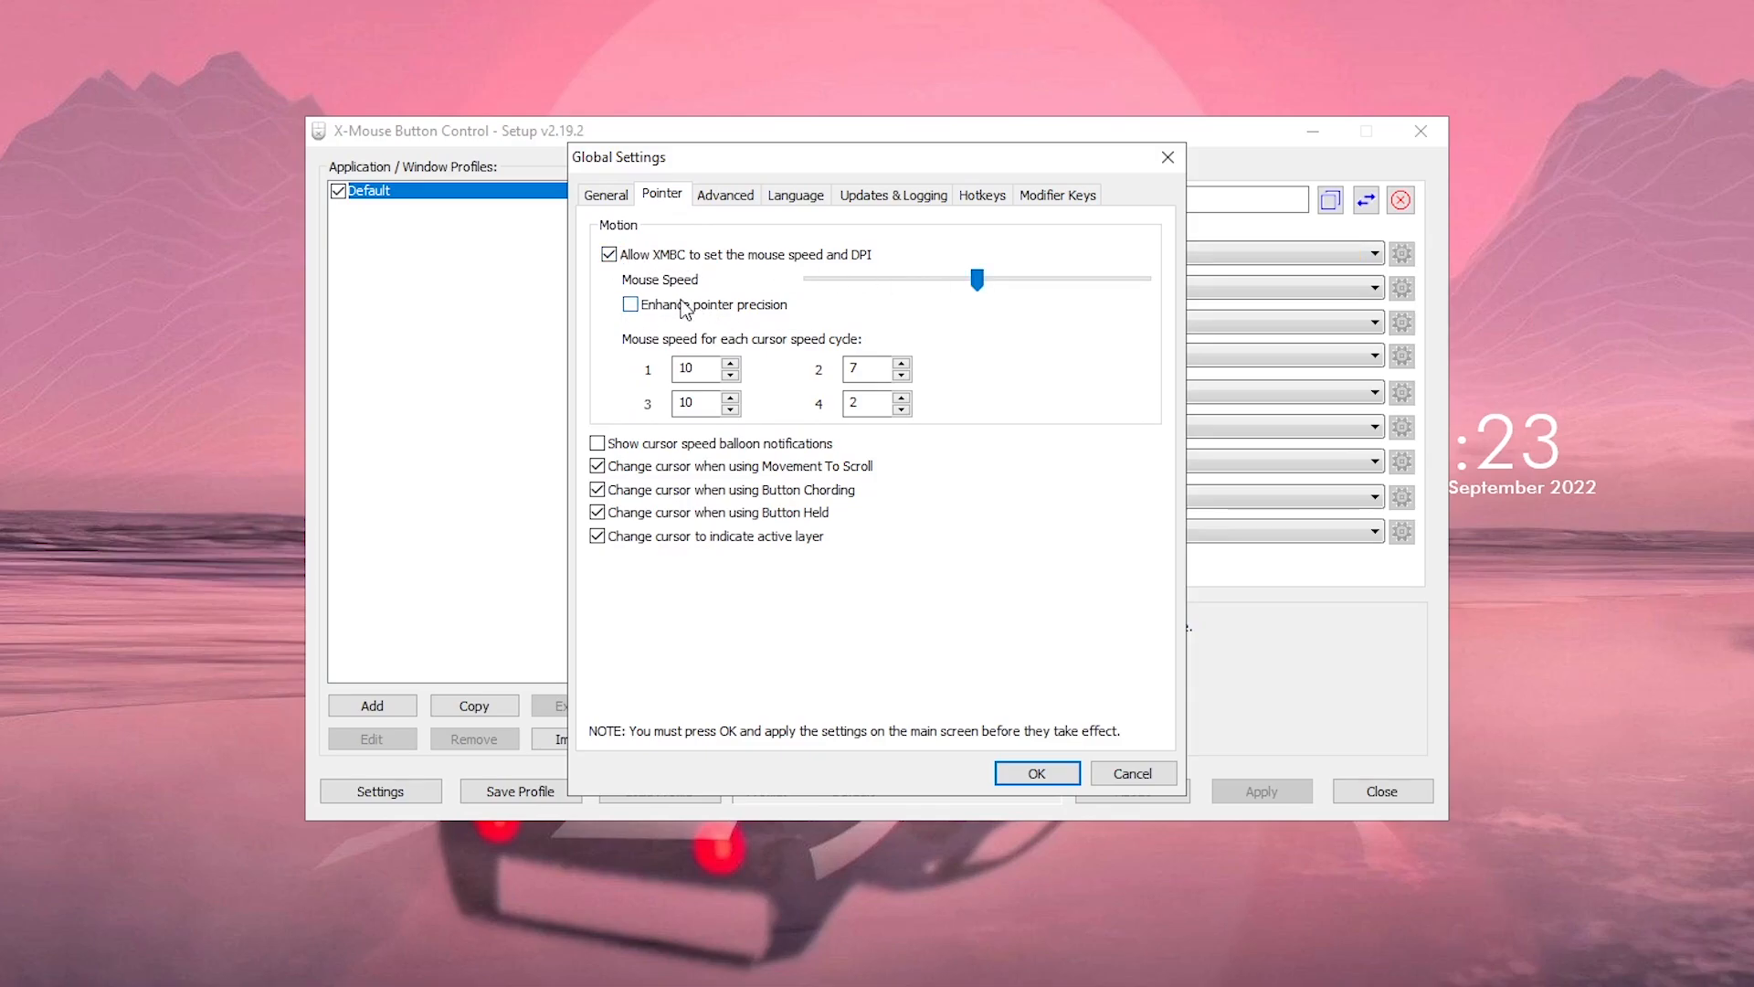
click(724, 193)
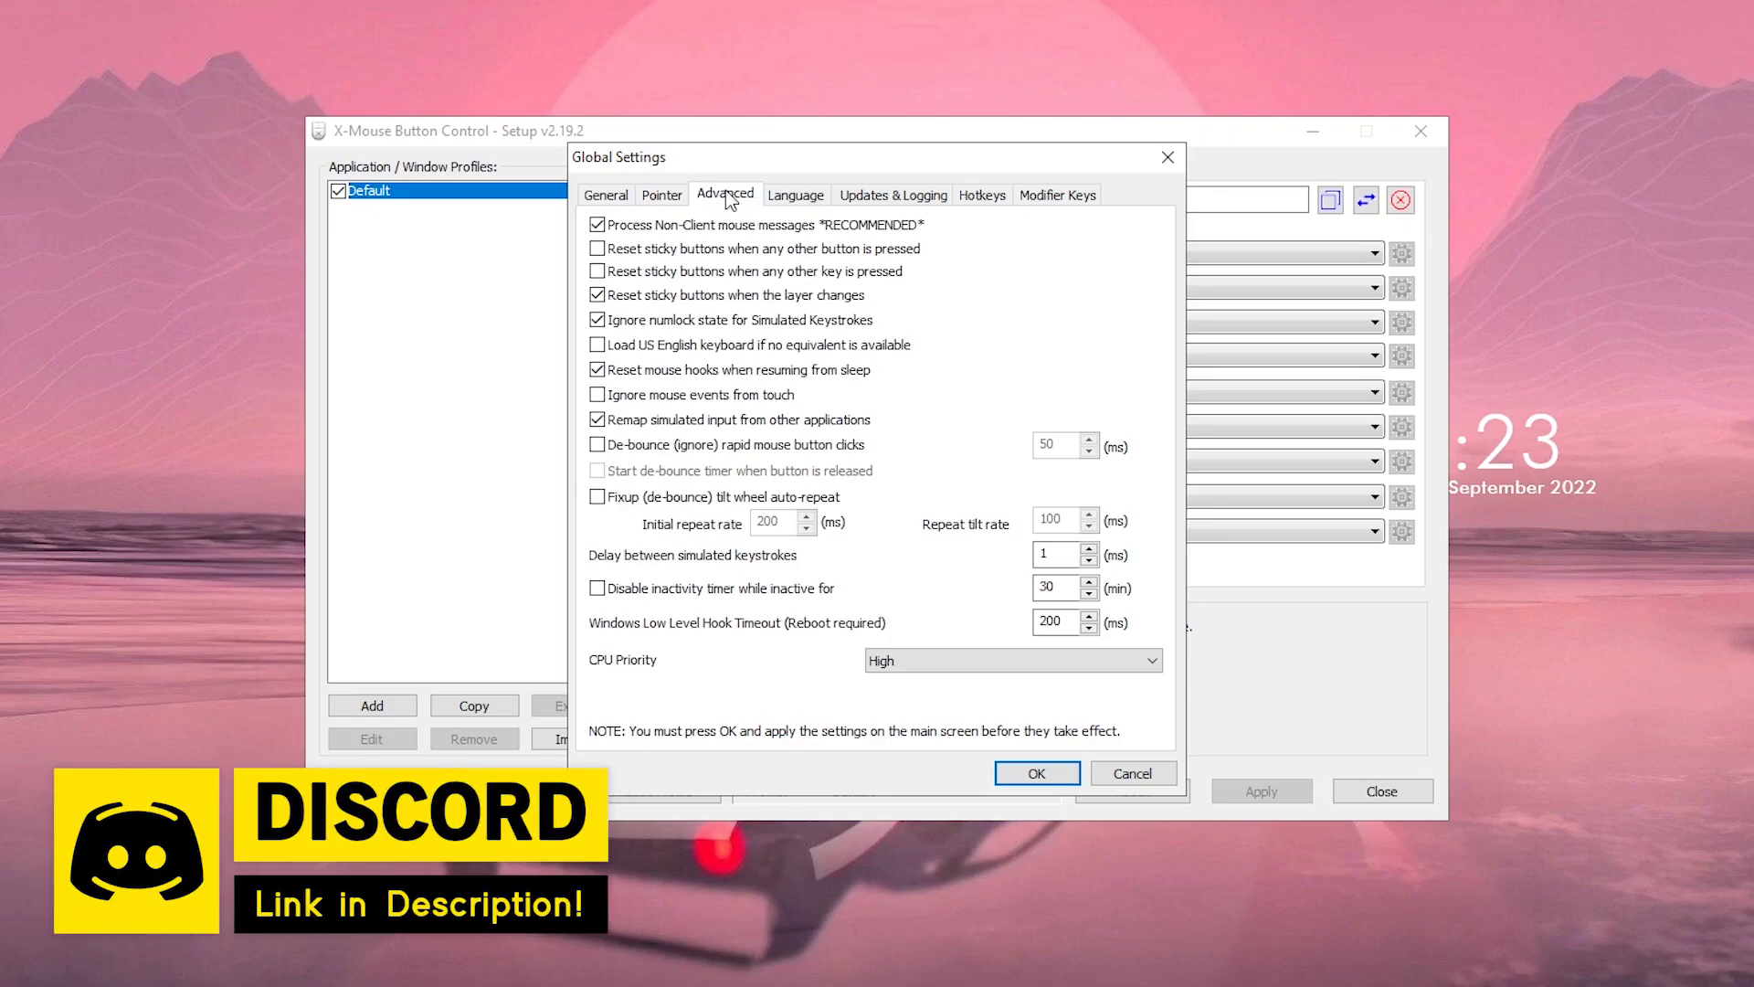
- Enable de-bounce of rapid repeated clicks at 1 ms, keep CPU priority High, and confirm
click(596, 444)
text(1)
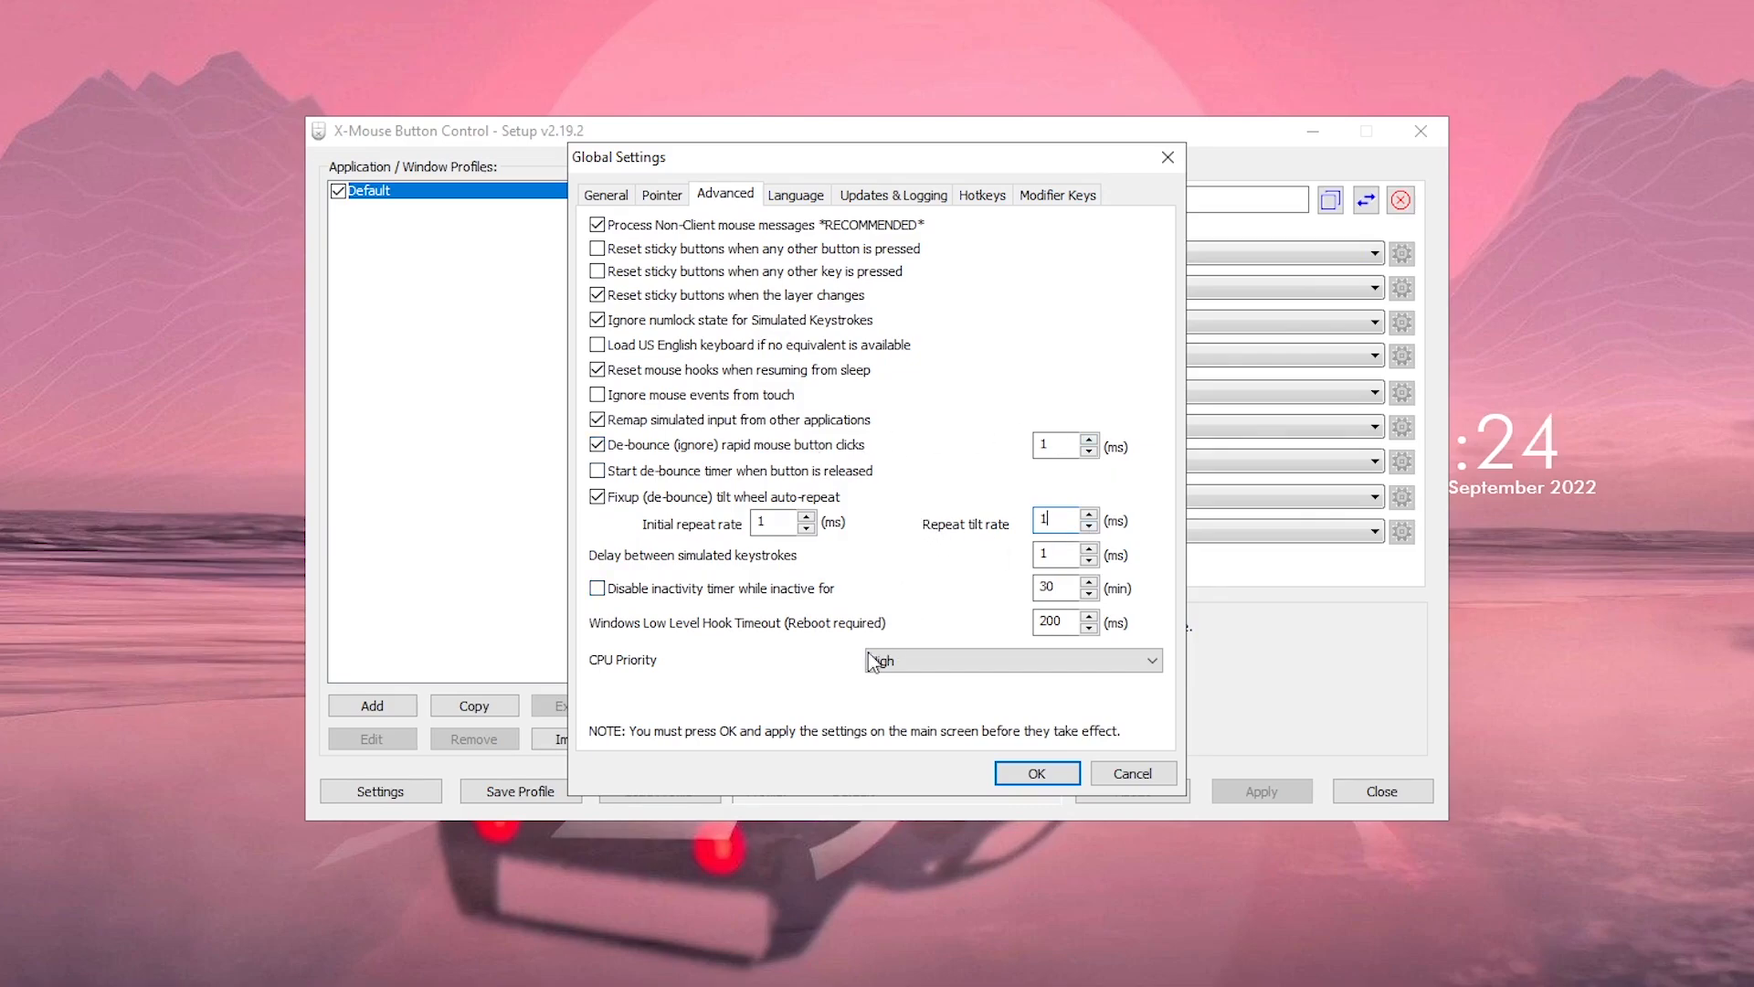
click(1007, 660)
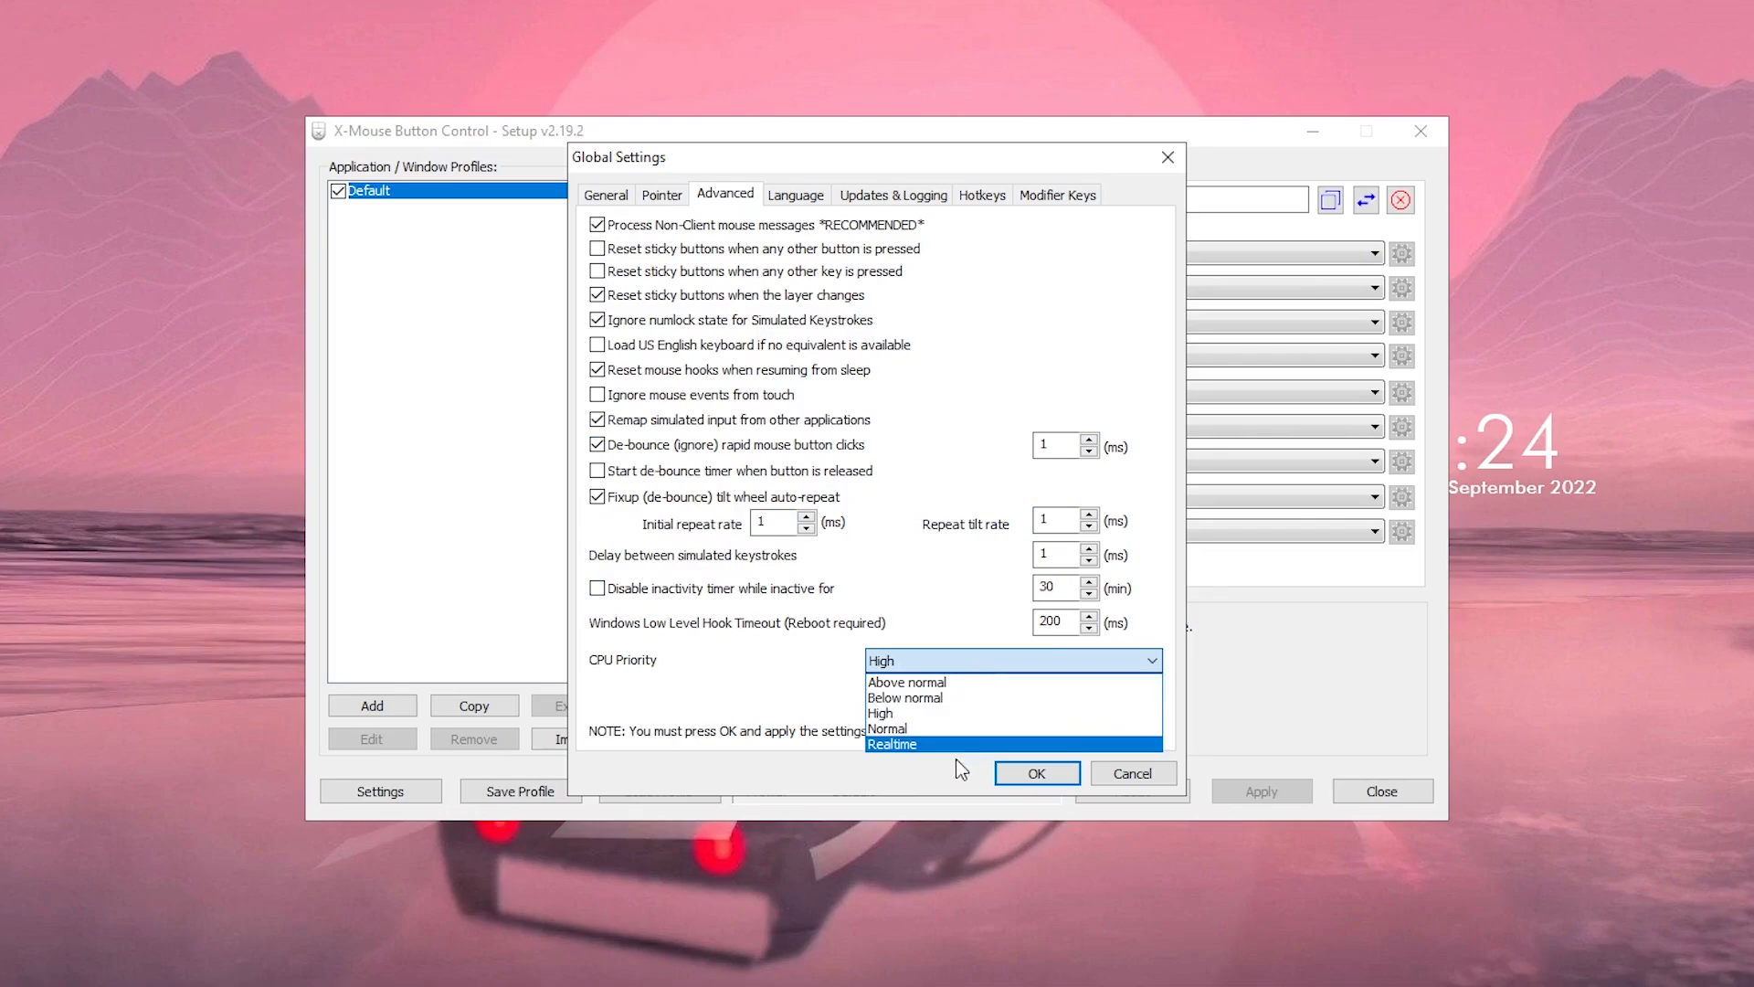
click(880, 712)
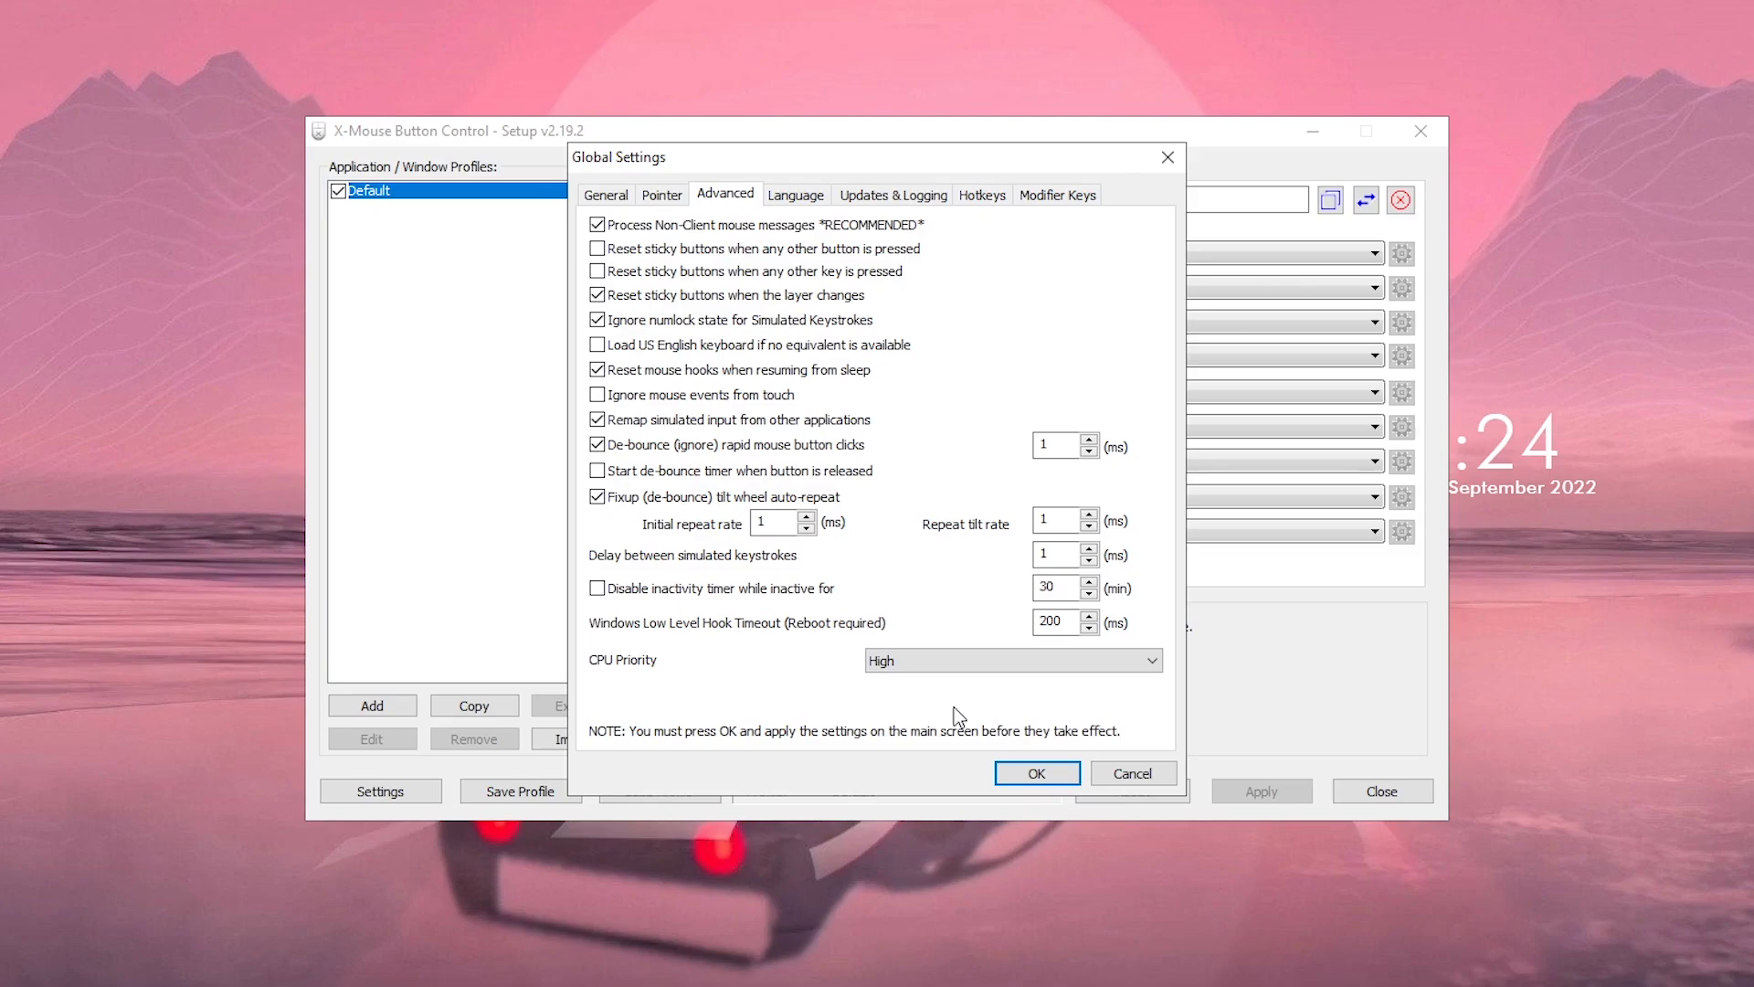
click(1034, 773)
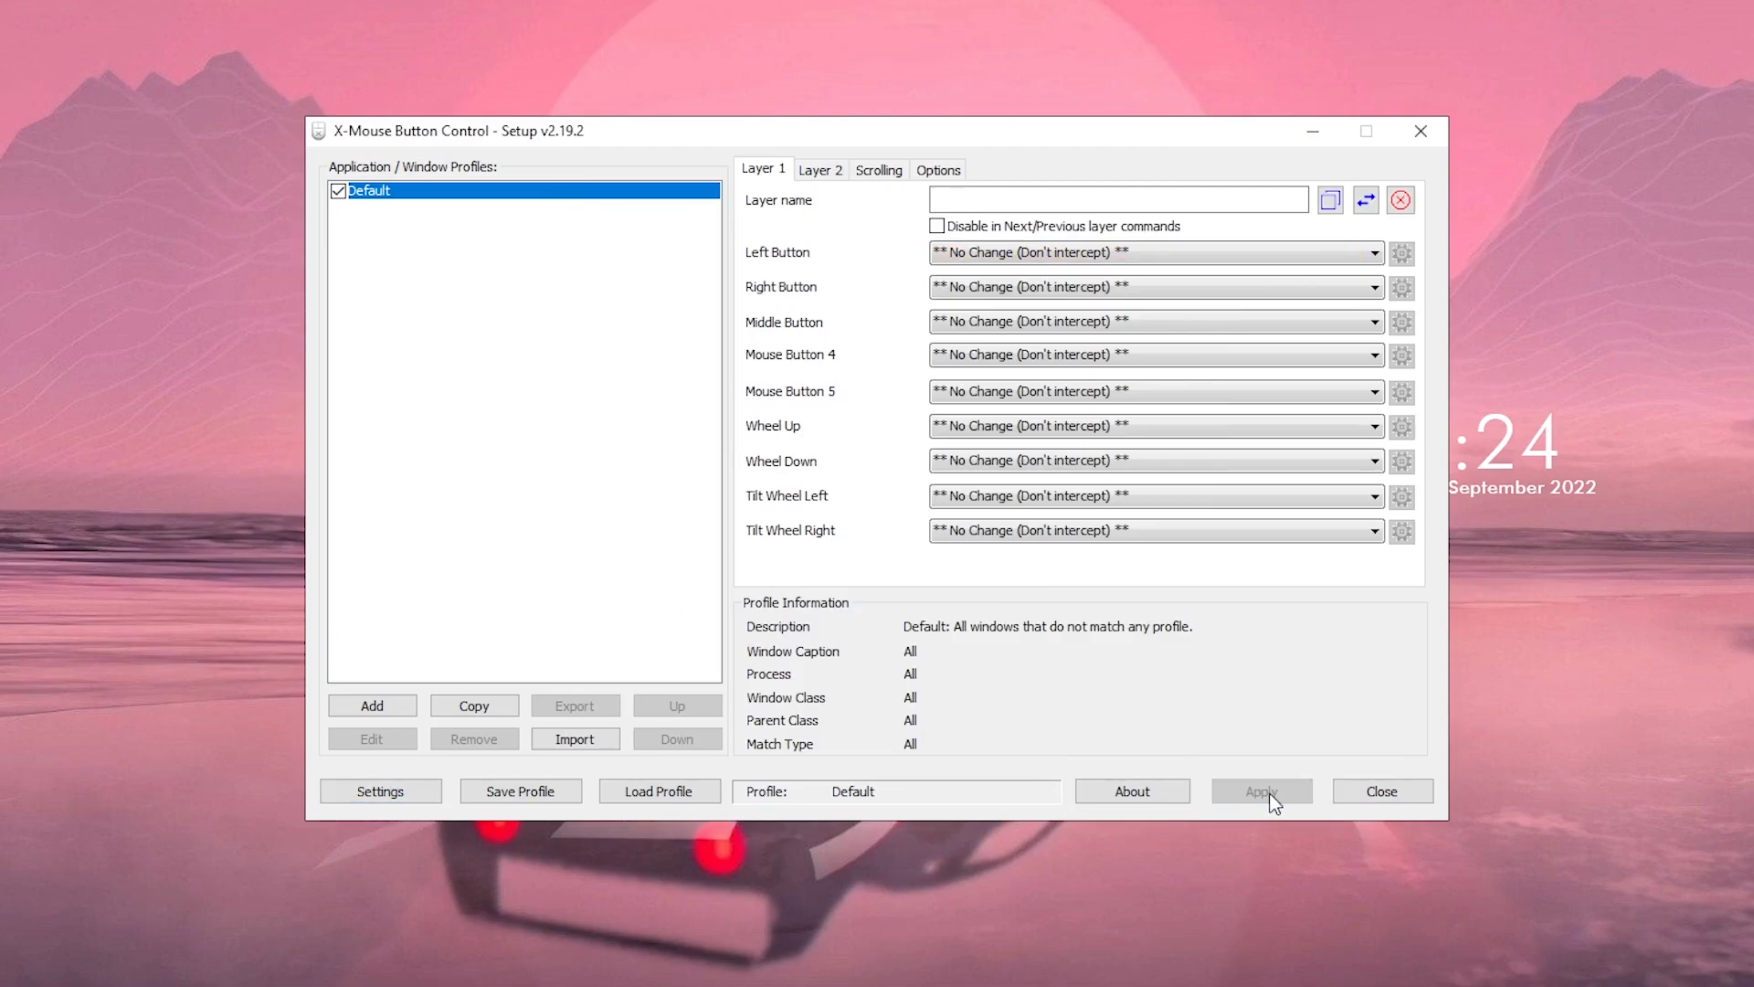
- Close X-Mouse Button Control and launch NVIDIA GeForce Experience from the tray icon
click(1382, 791)
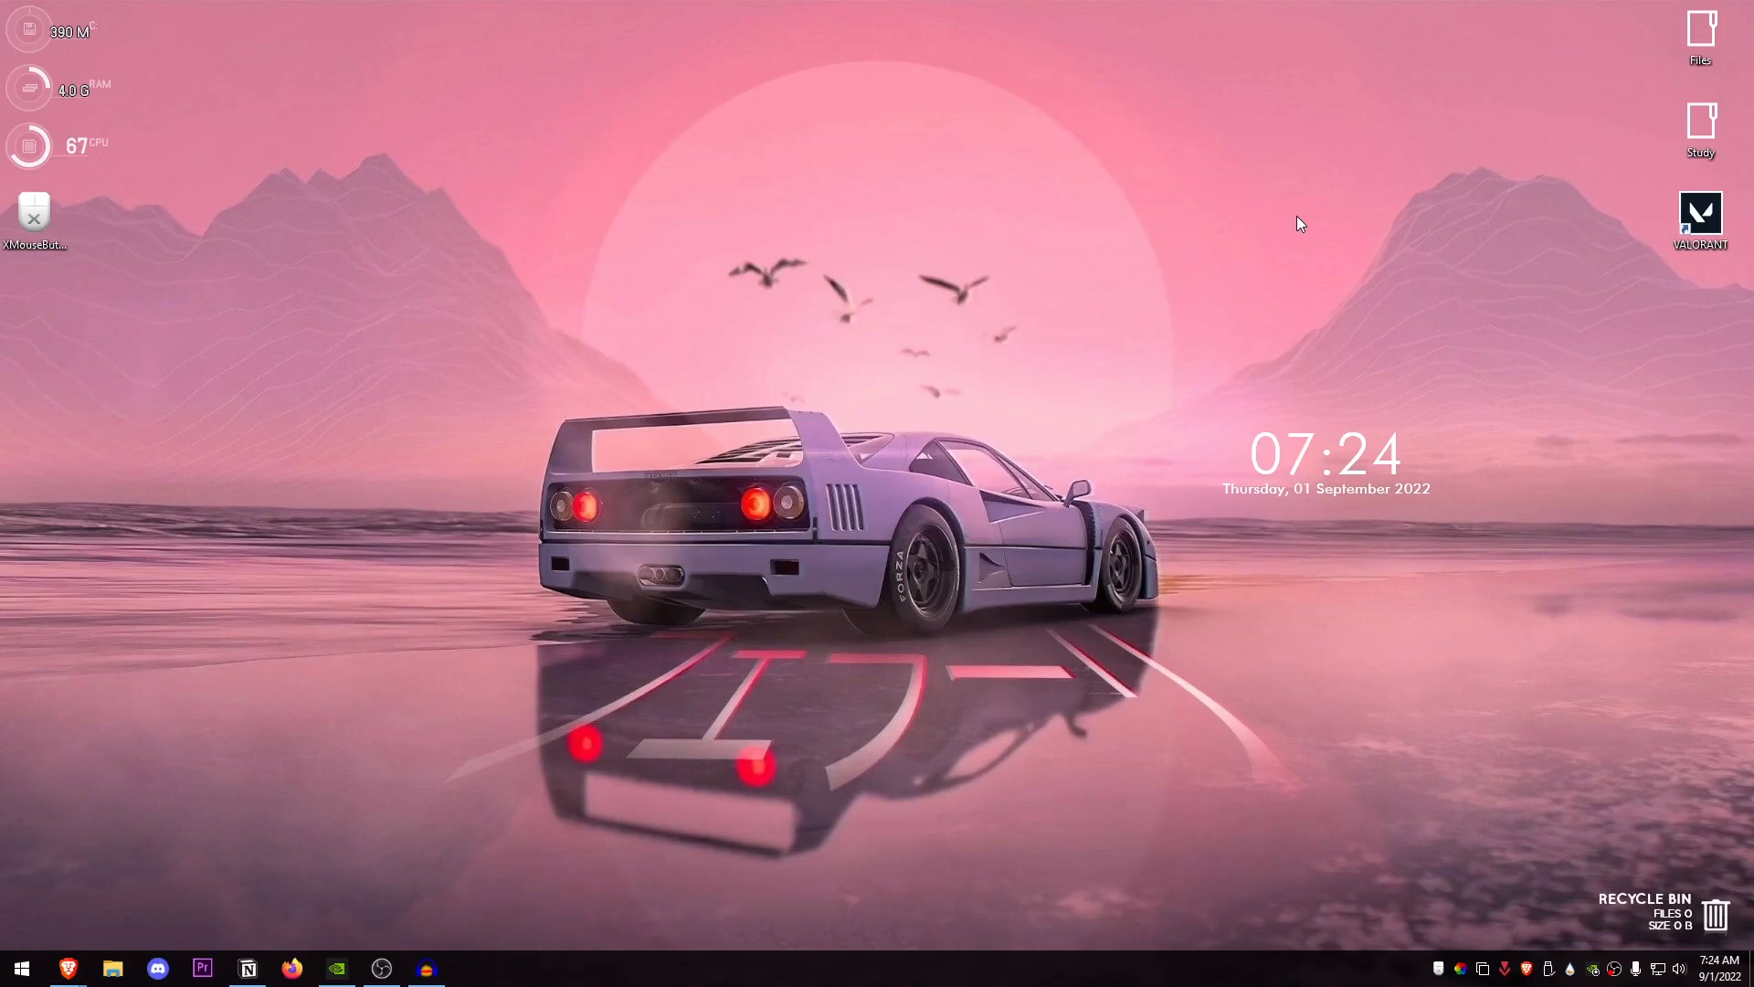
mouse_move(1170, 811)
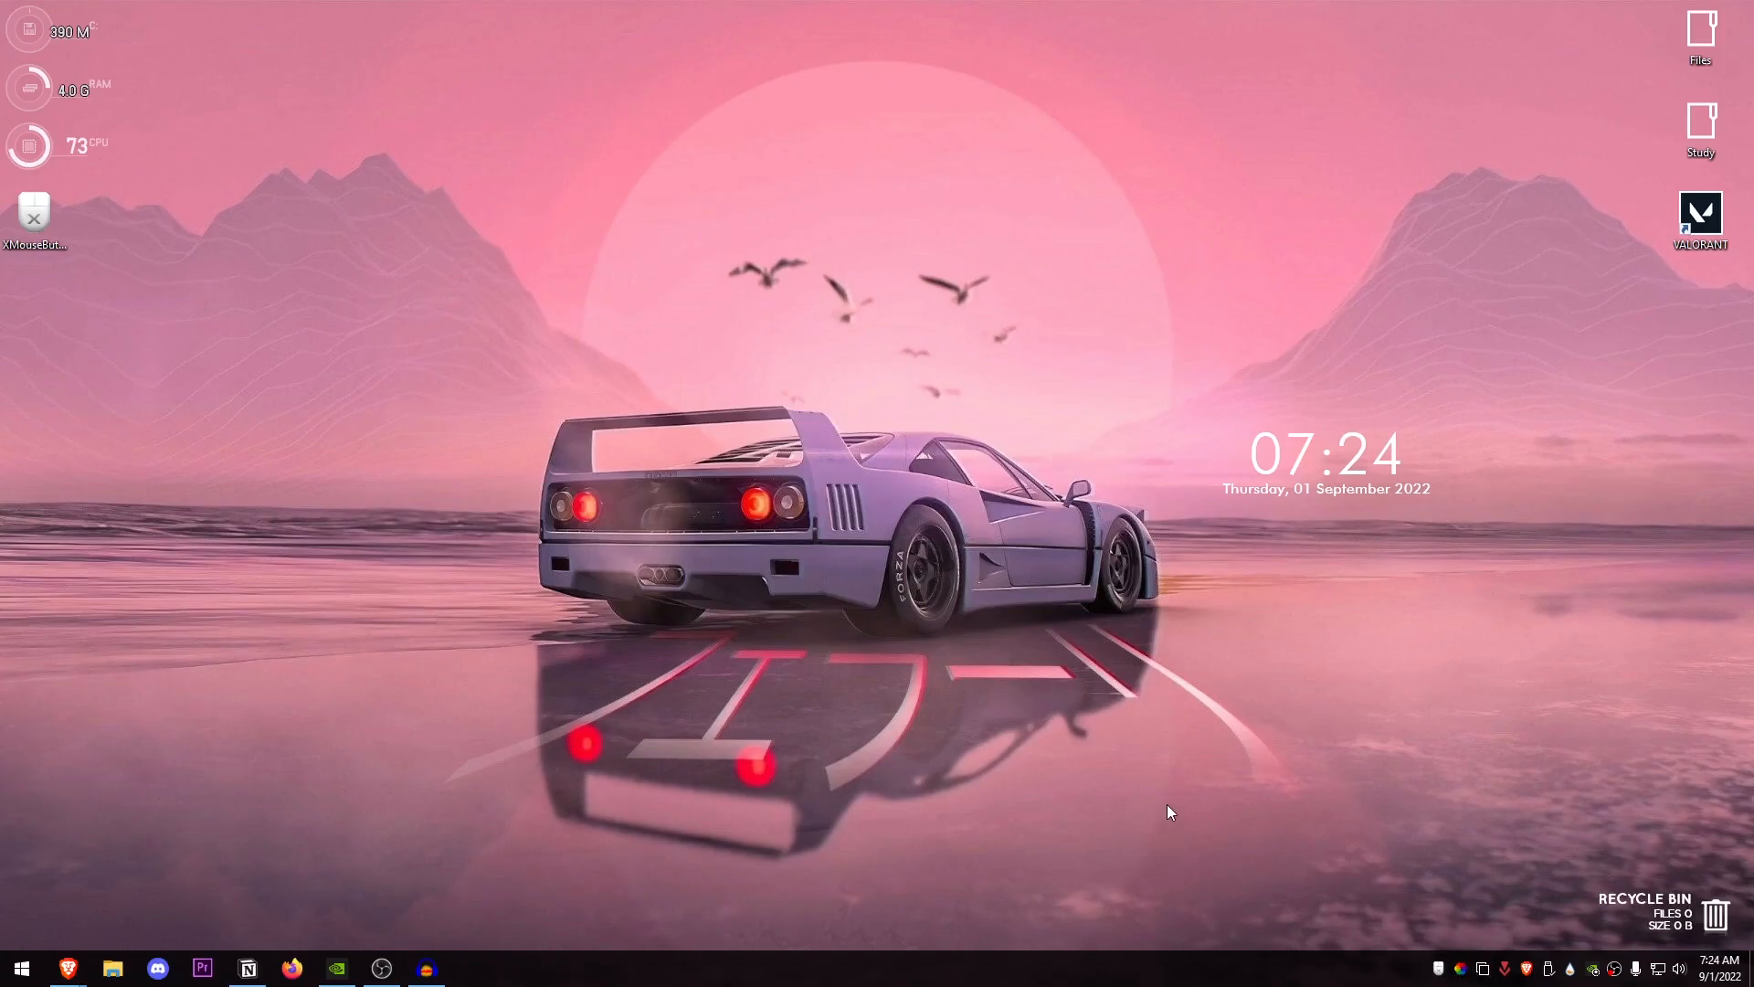
mouse_move(689, 468)
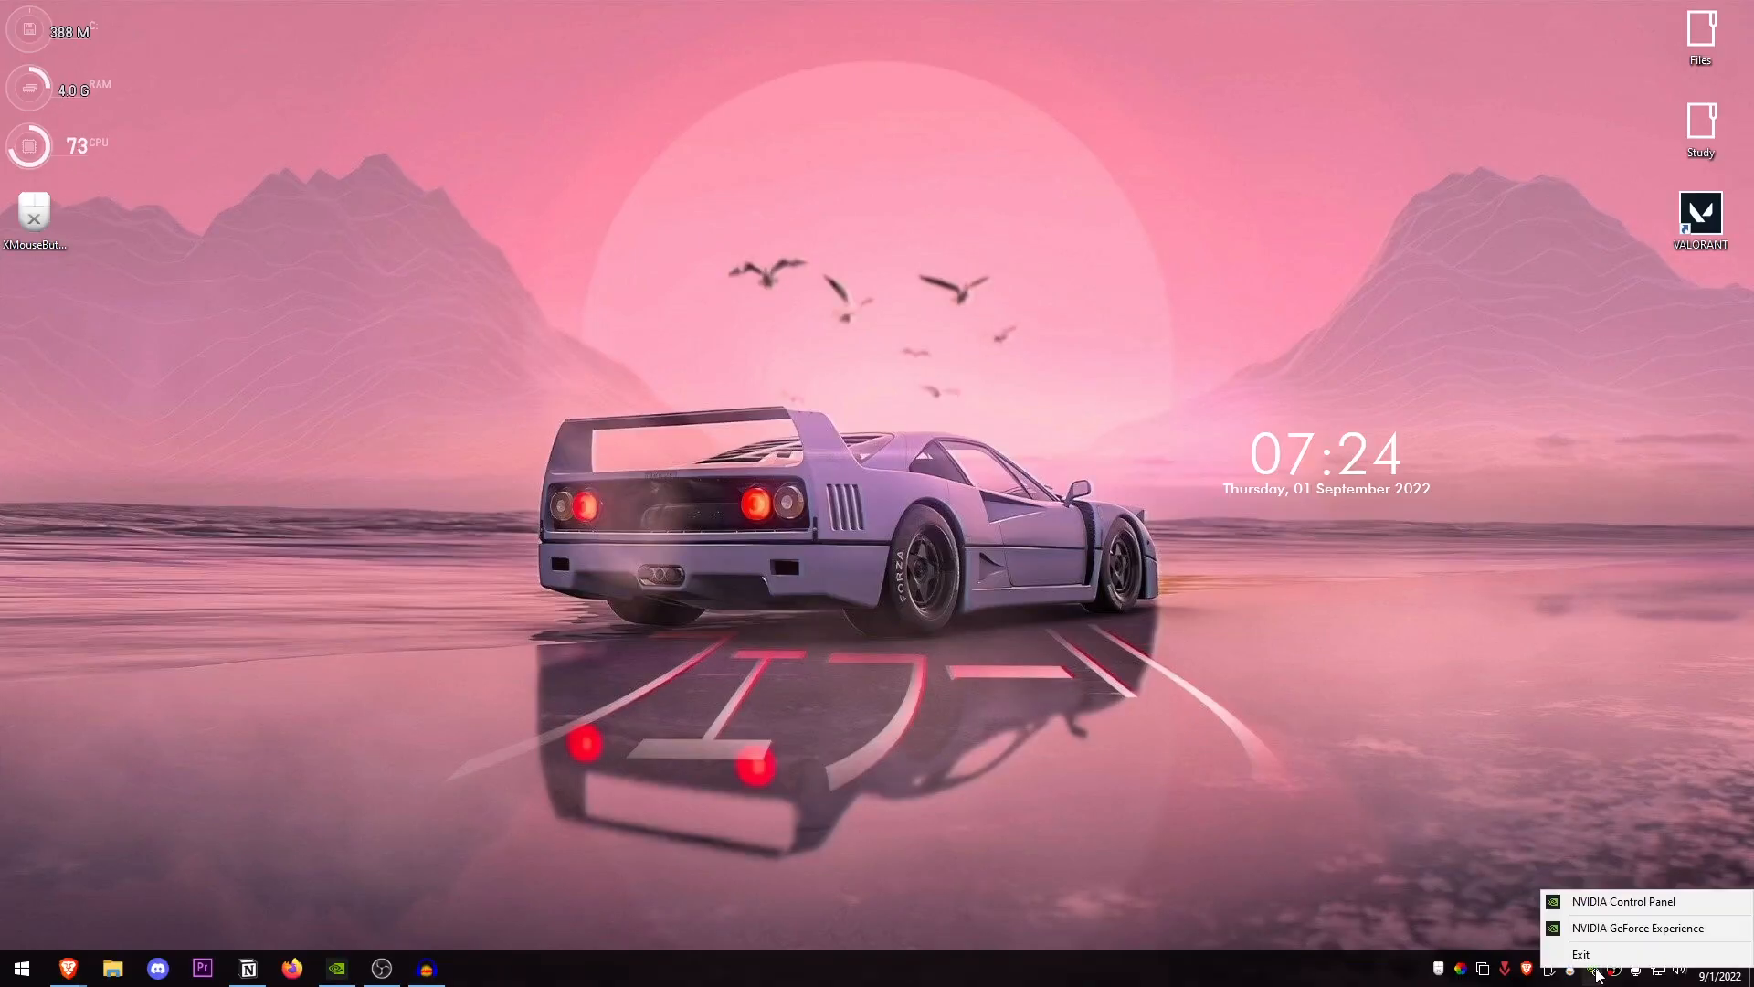
mouse_move(1637, 929)
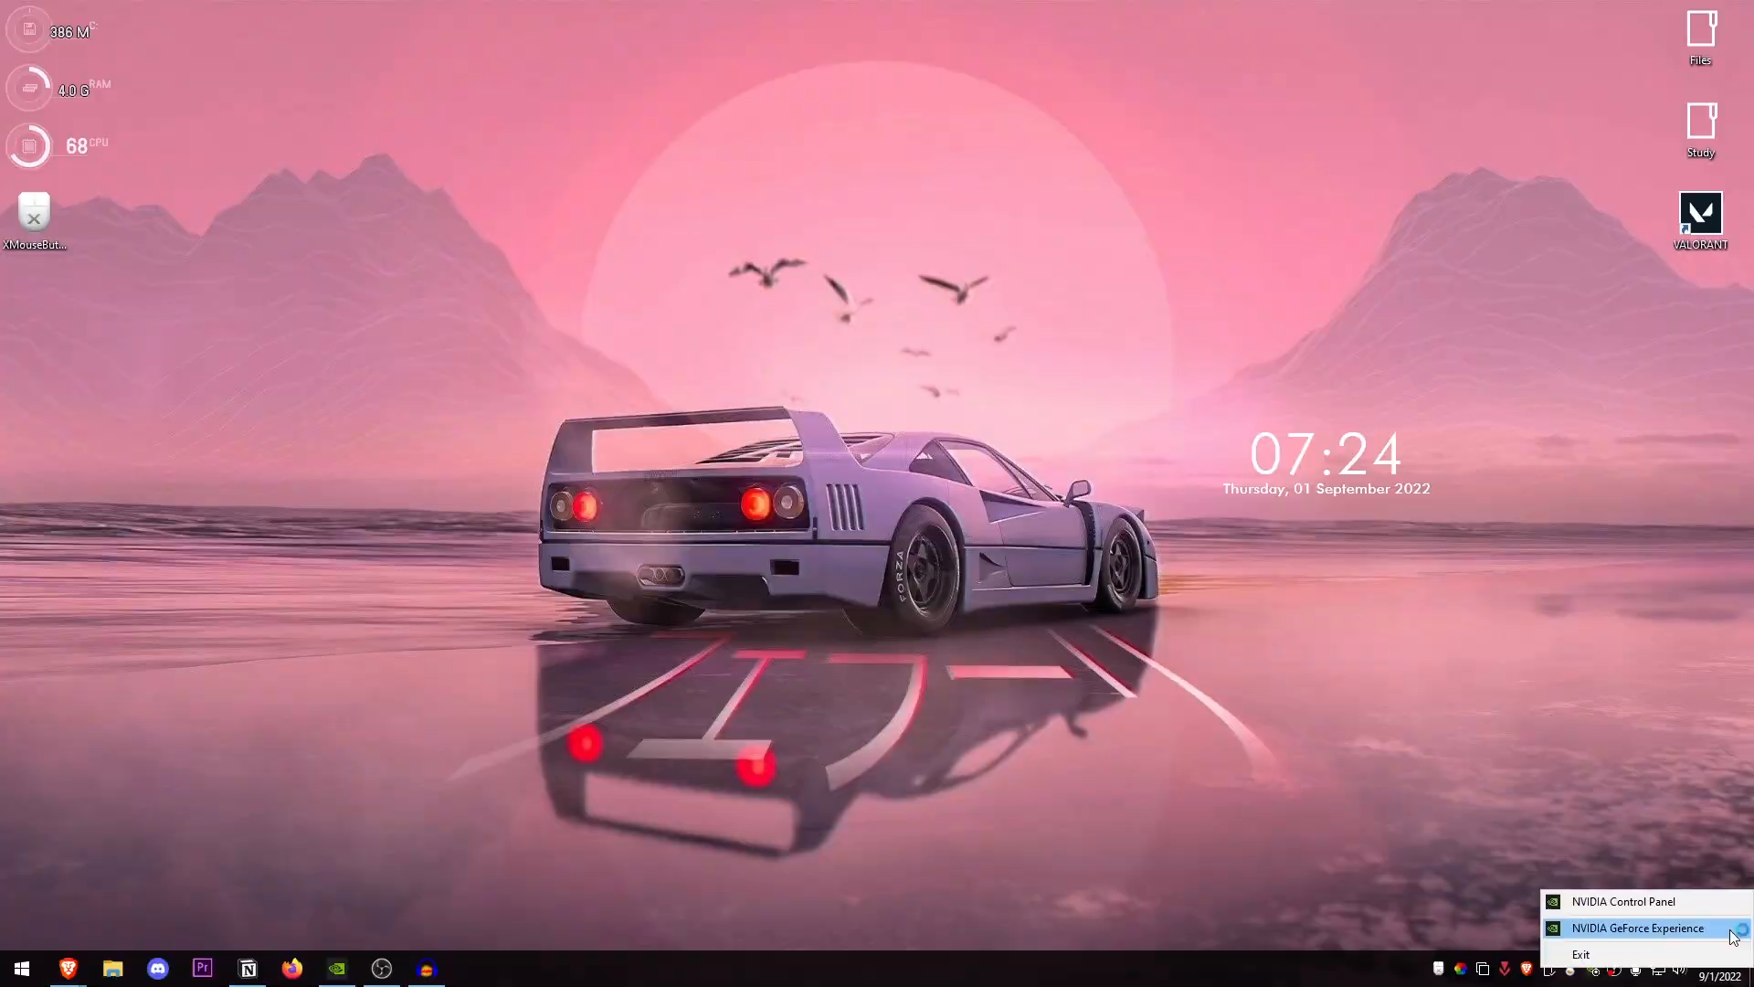
click(1637, 928)
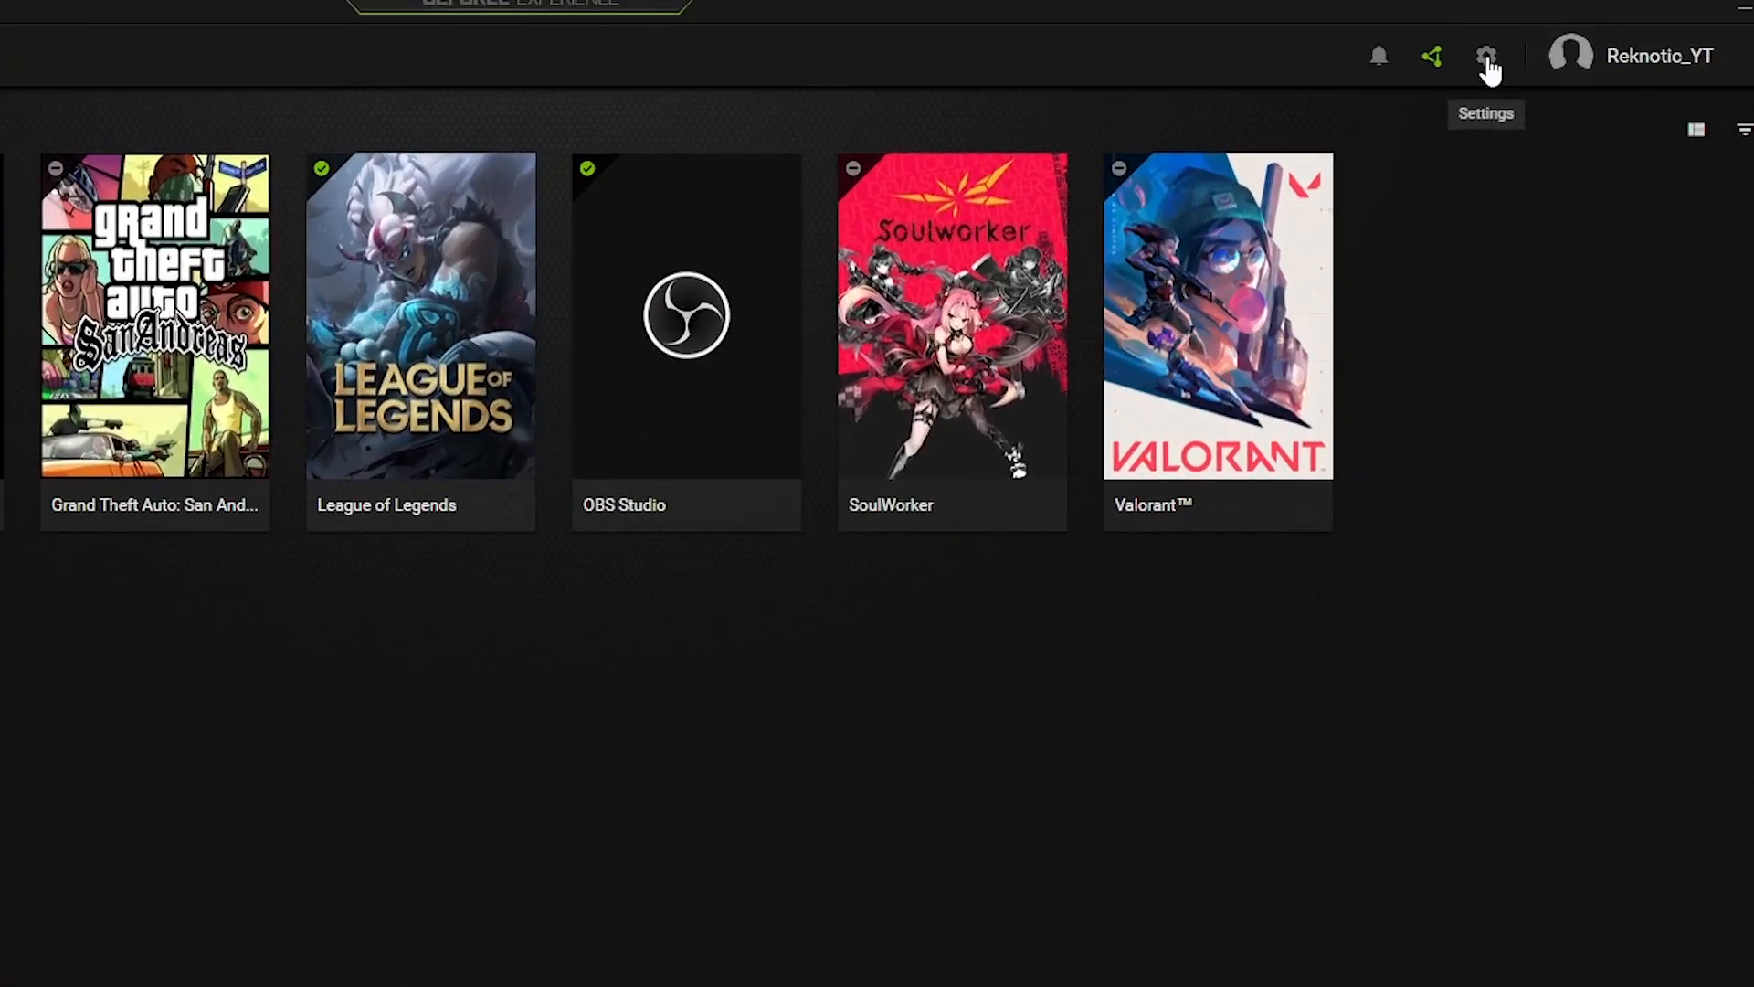
- In GeForce Experience General settings, enable image scaling at 77% render resolution with sharpening 50
click(1488, 54)
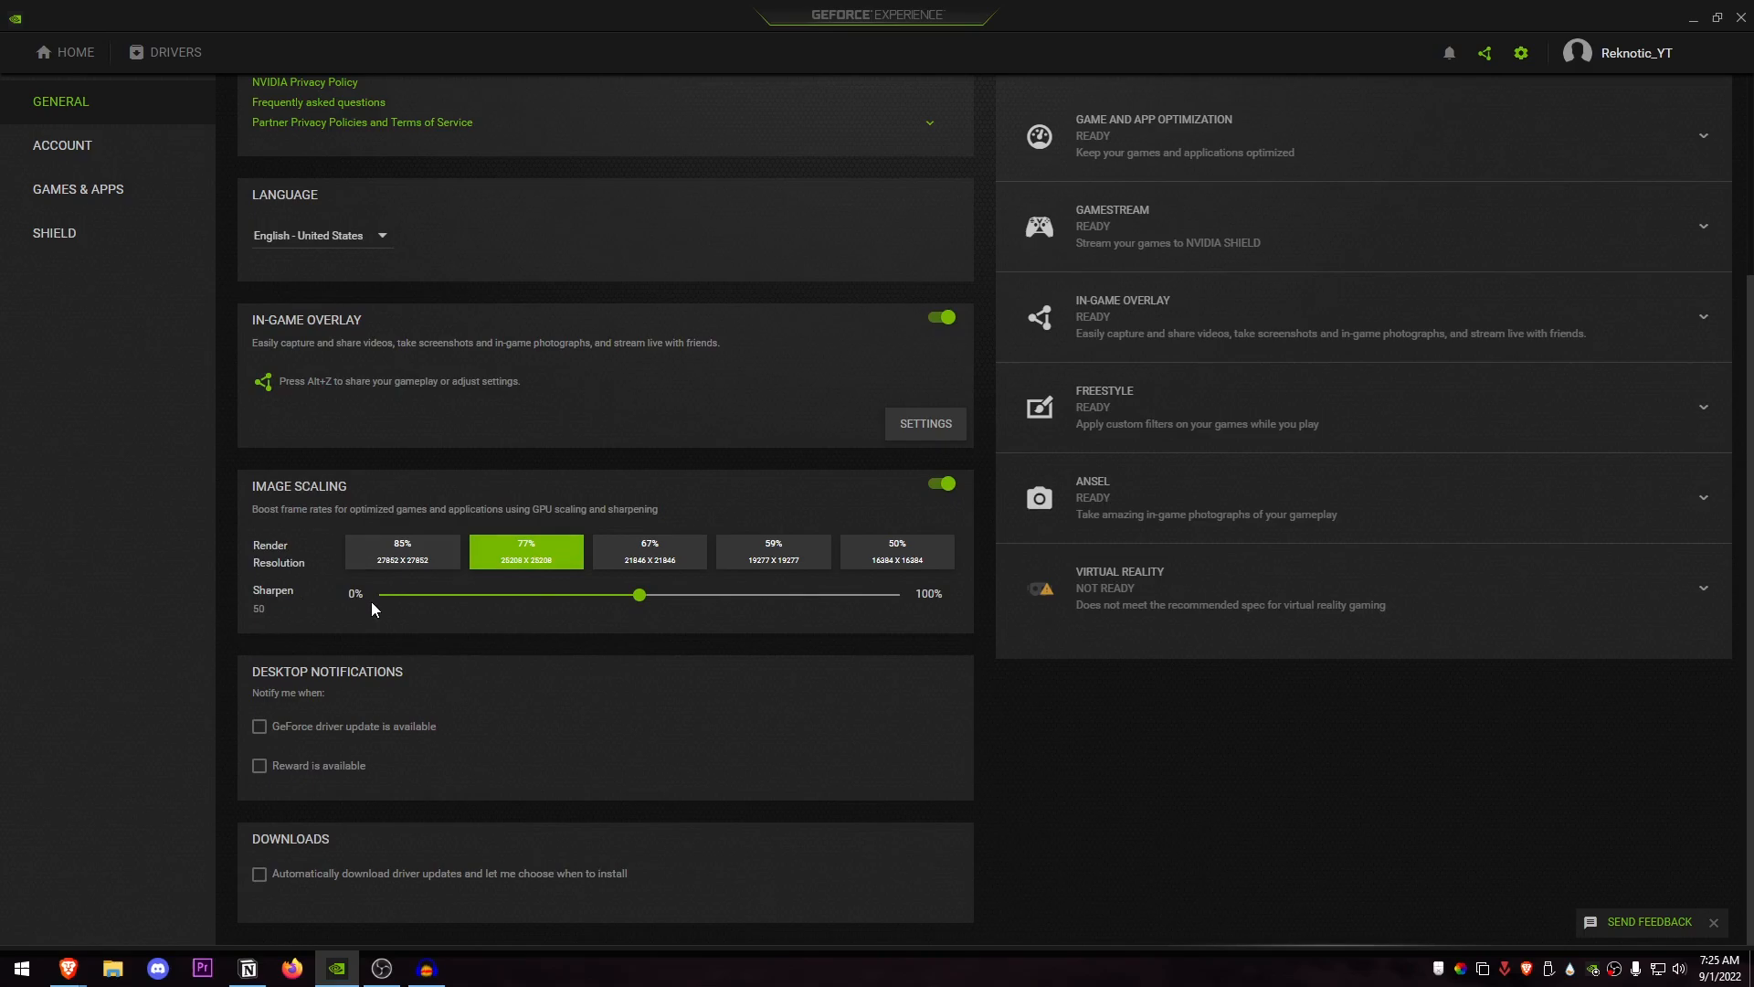
mouse_move(402, 517)
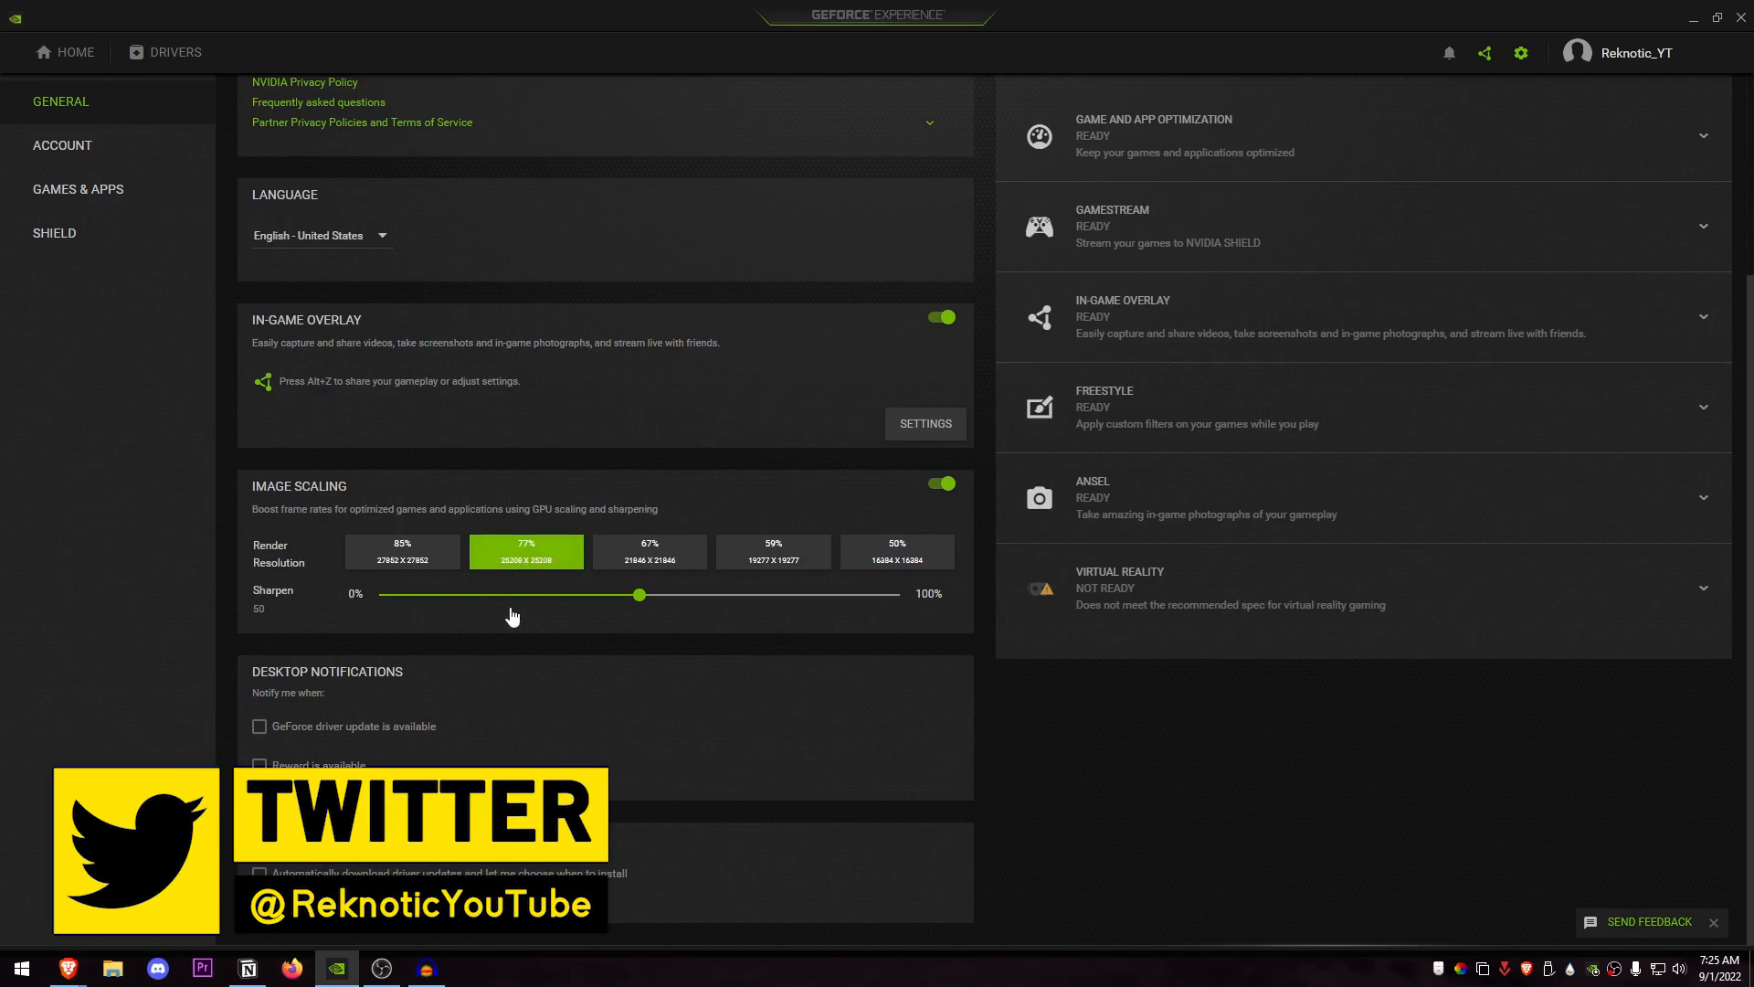
drag(640, 594, 636, 594)
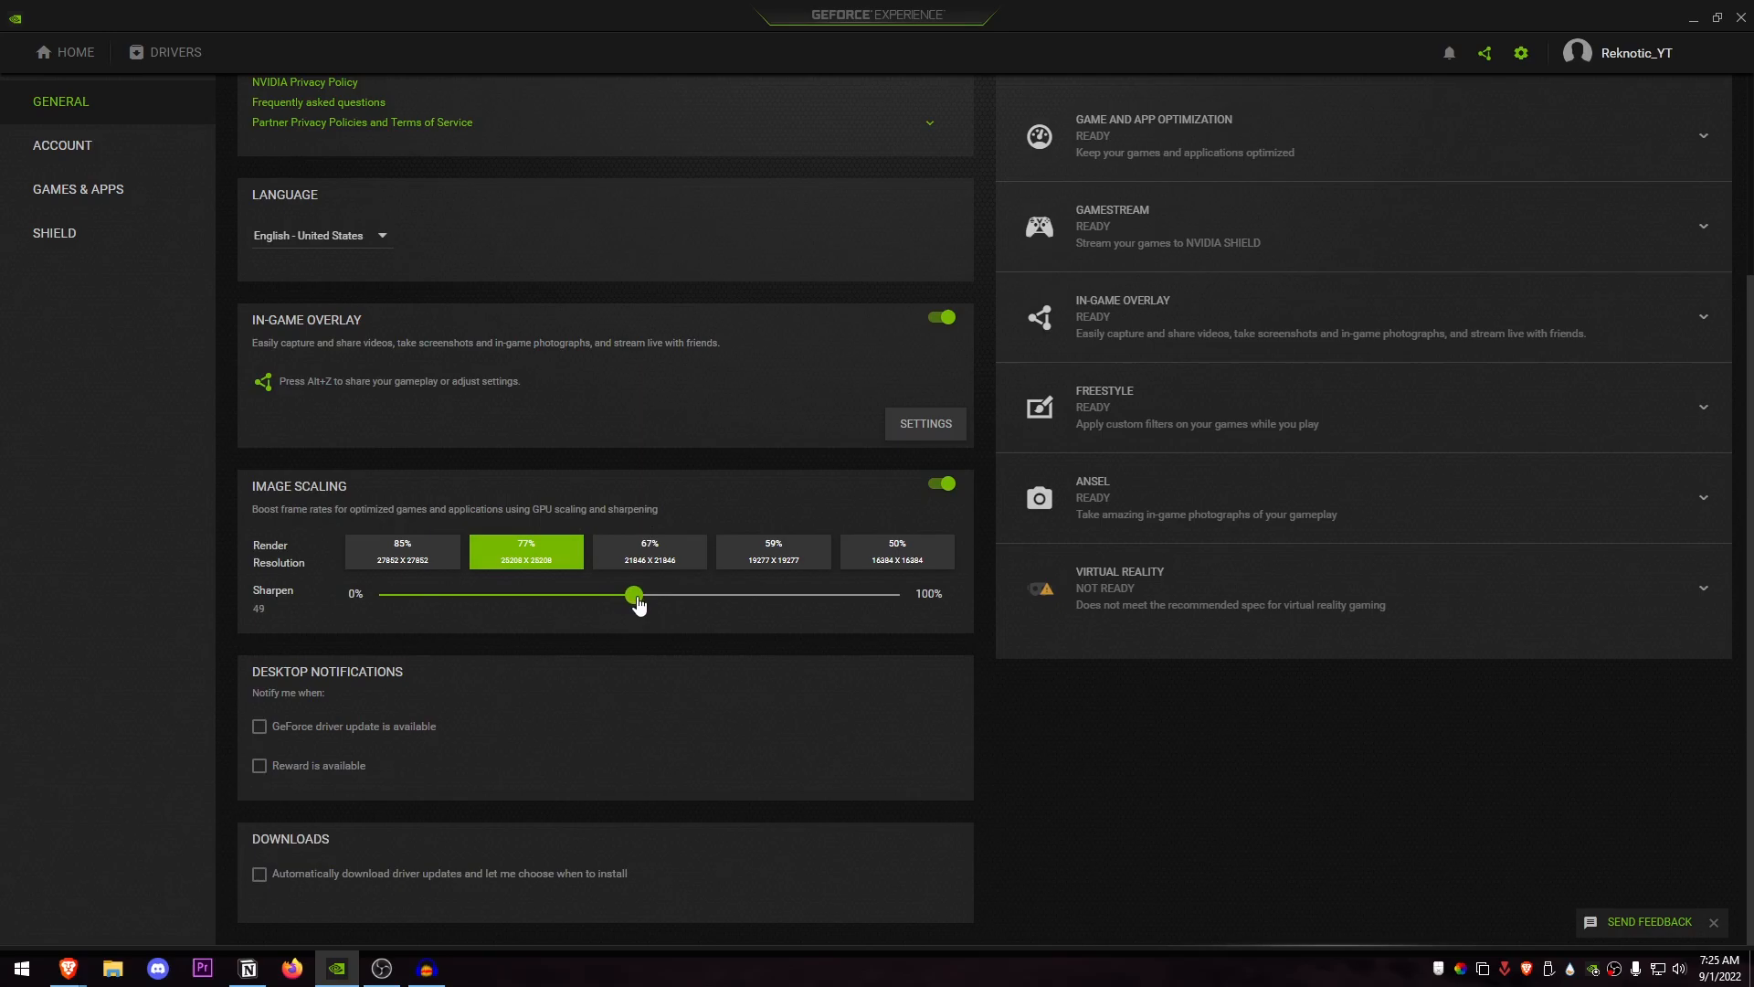
drag(634, 594, 640, 593)
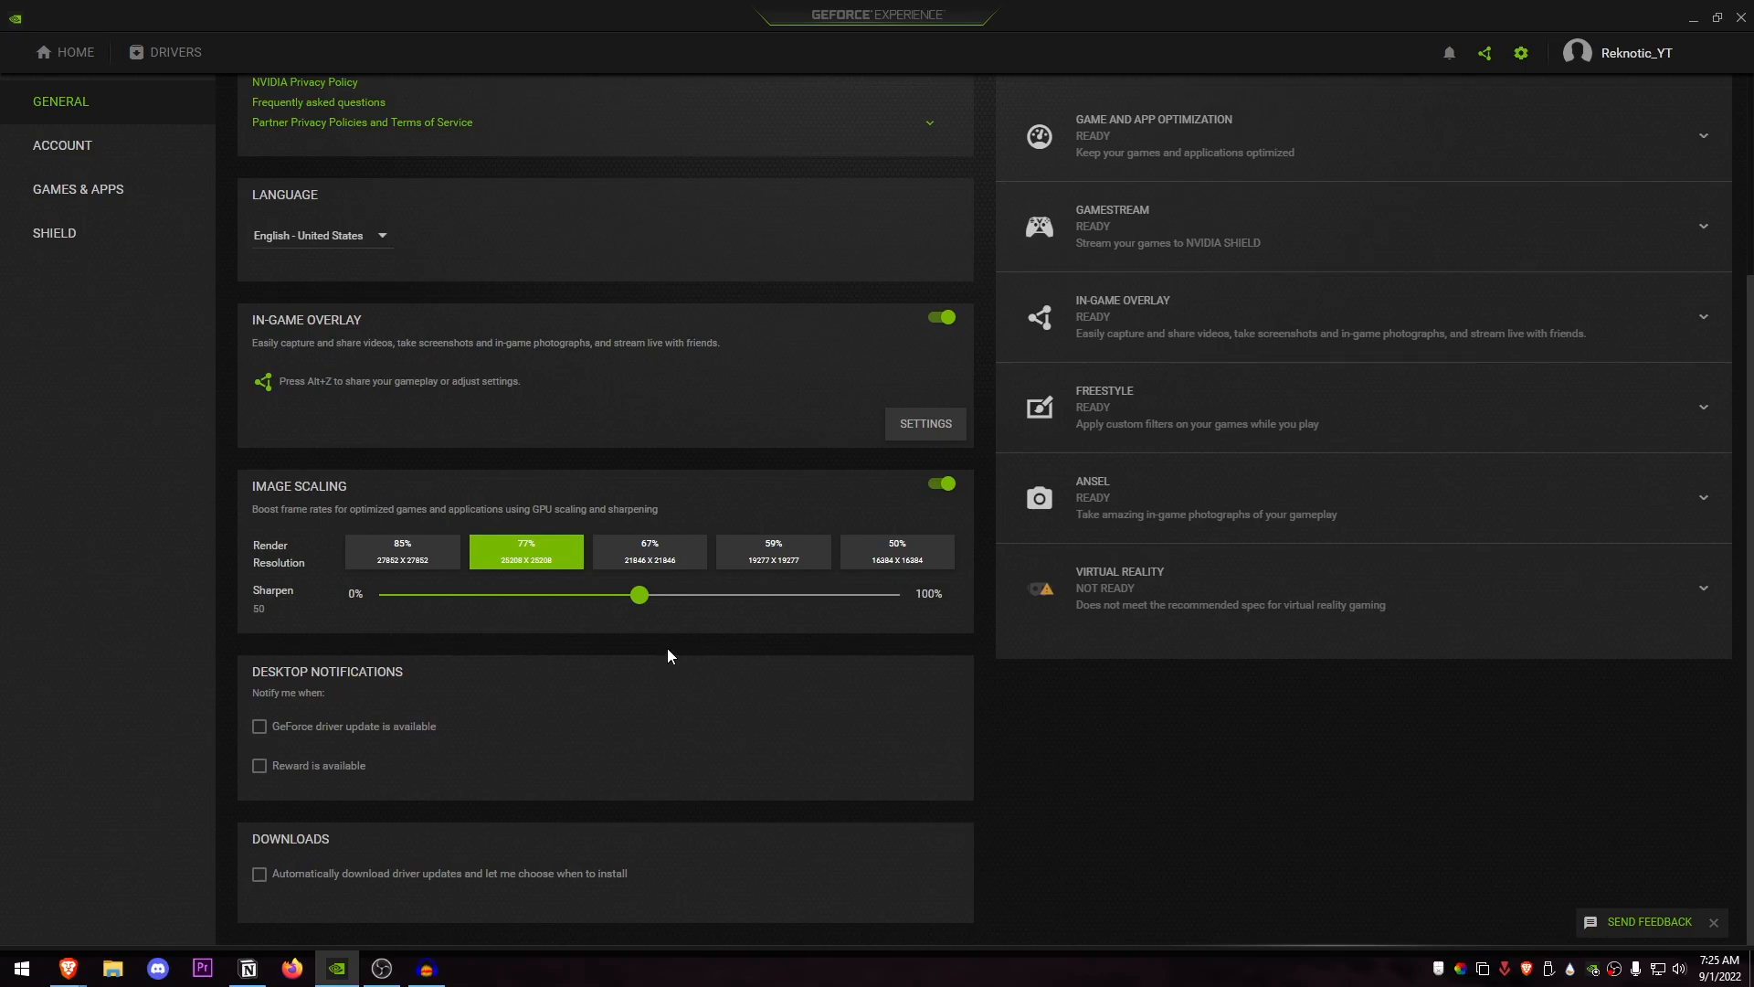
mouse_move(949, 318)
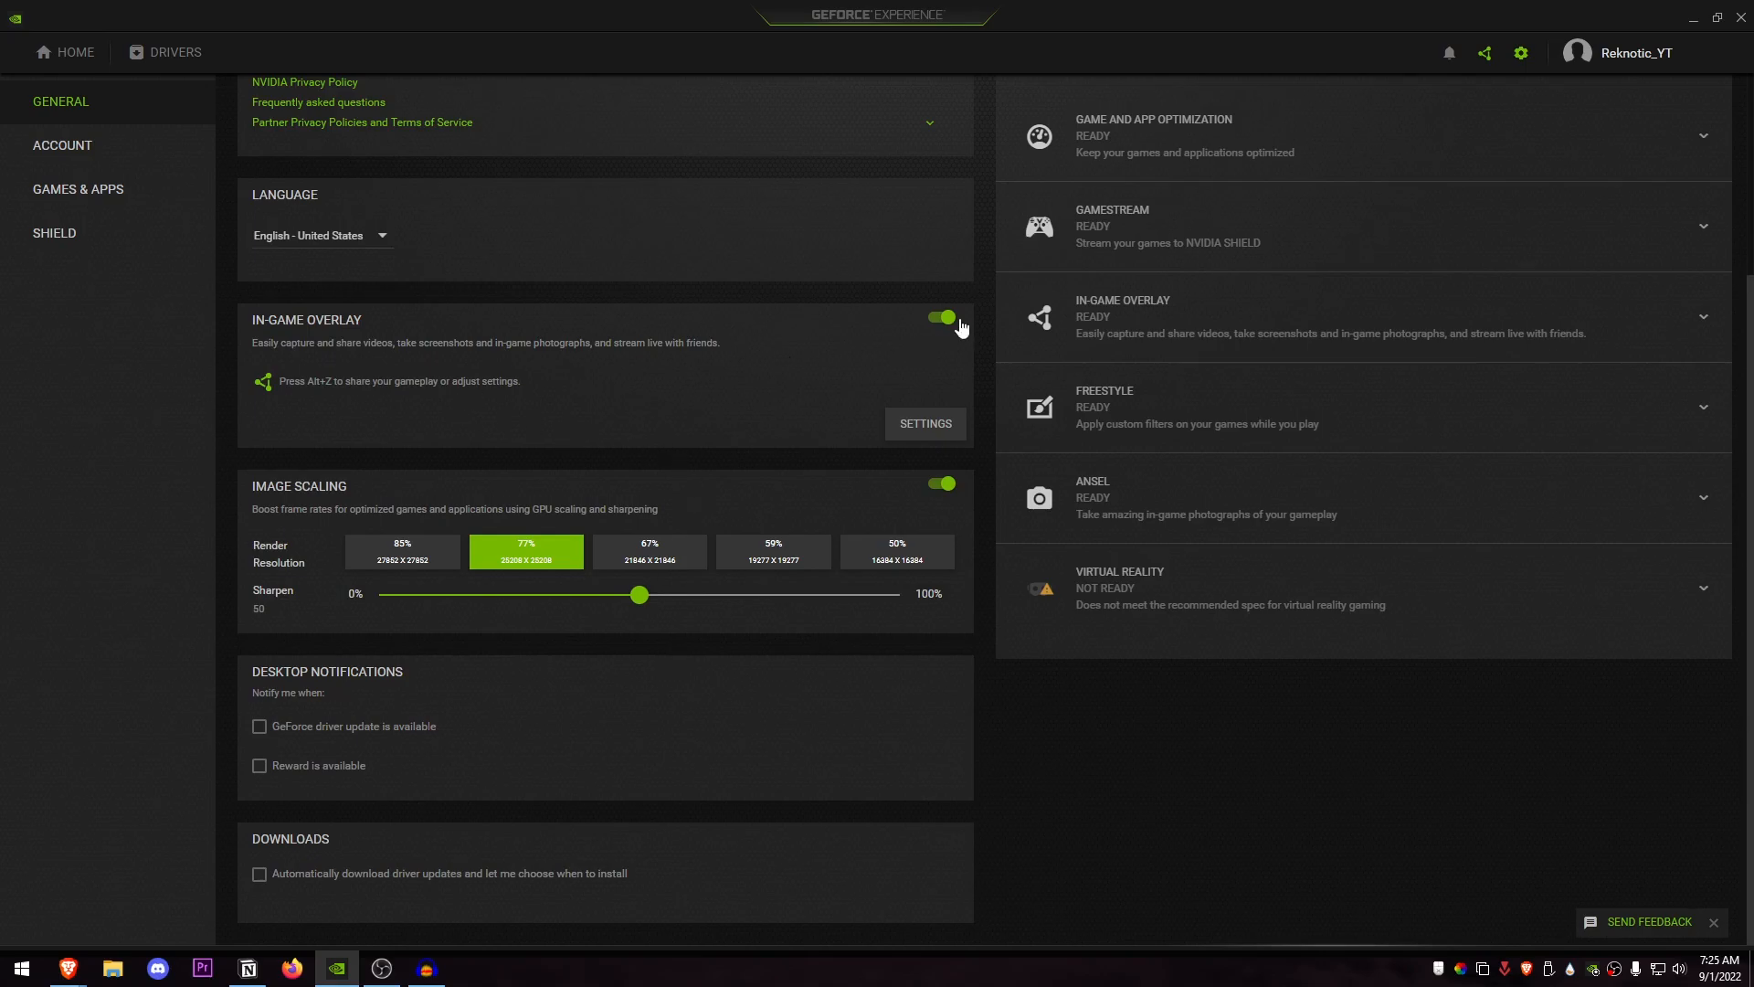
mouse_move(837, 378)
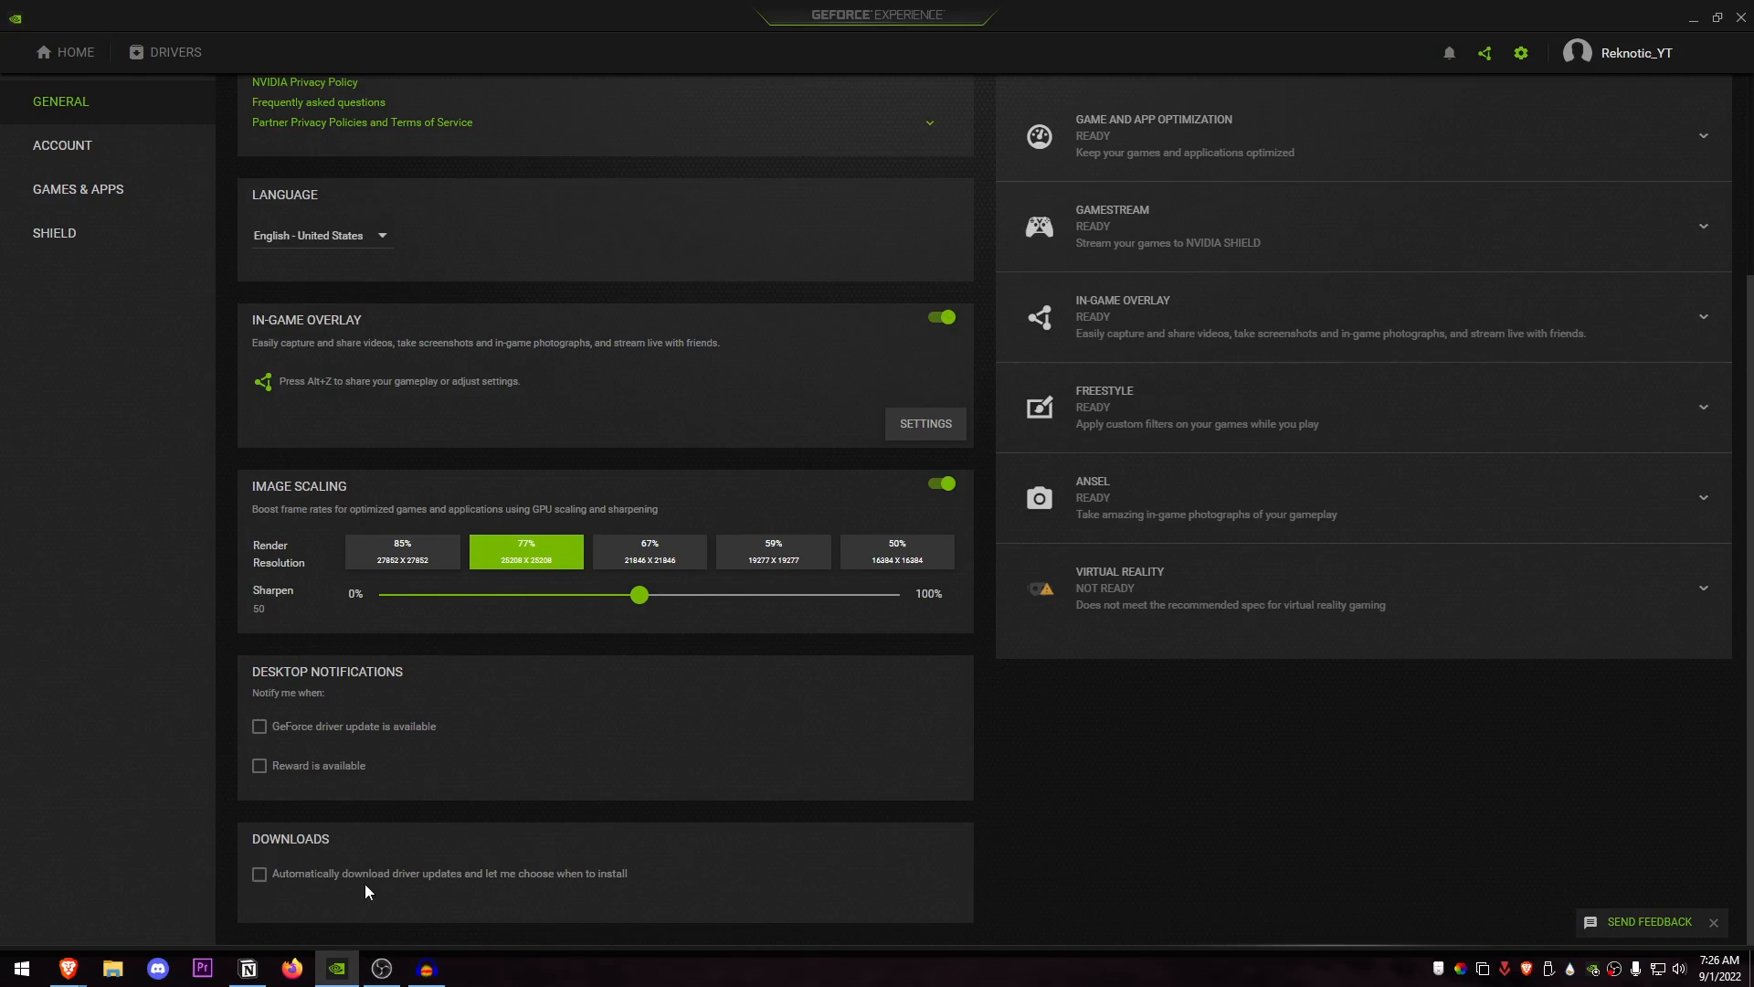
mouse_move(338, 736)
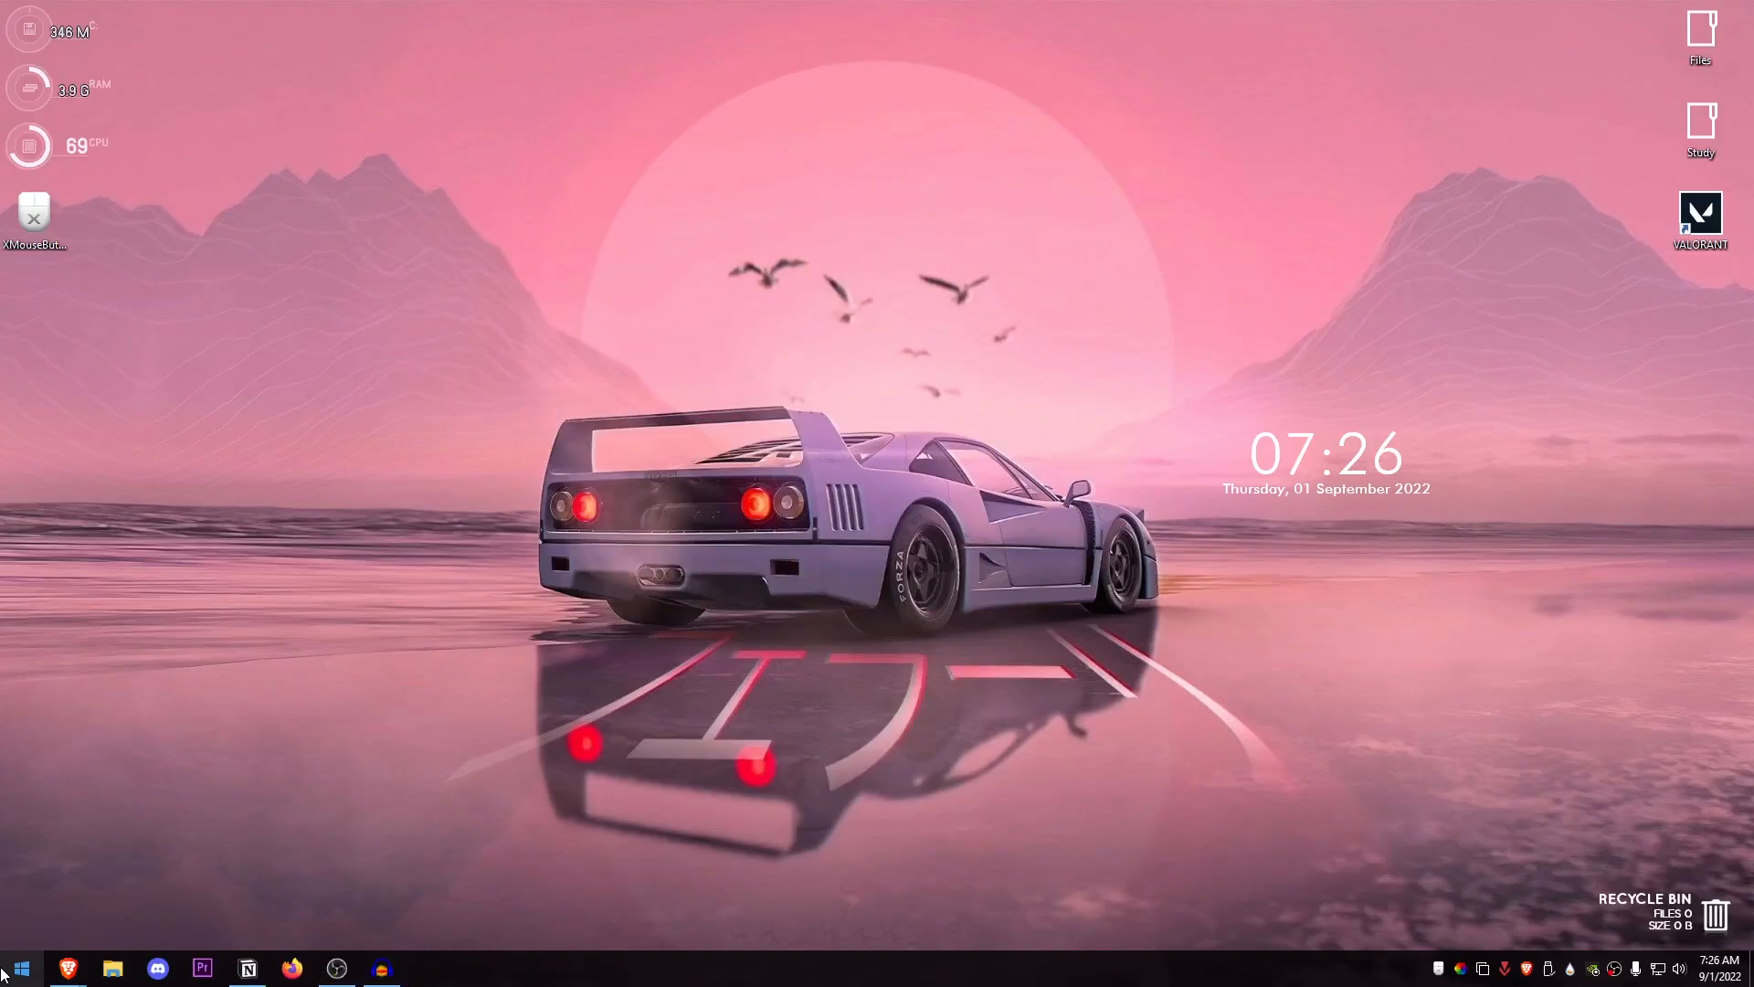
- Find Keyboard Properties via Start search 'ke', set repeat delay Short and repeat rate Fast, and confirm
text(ke)
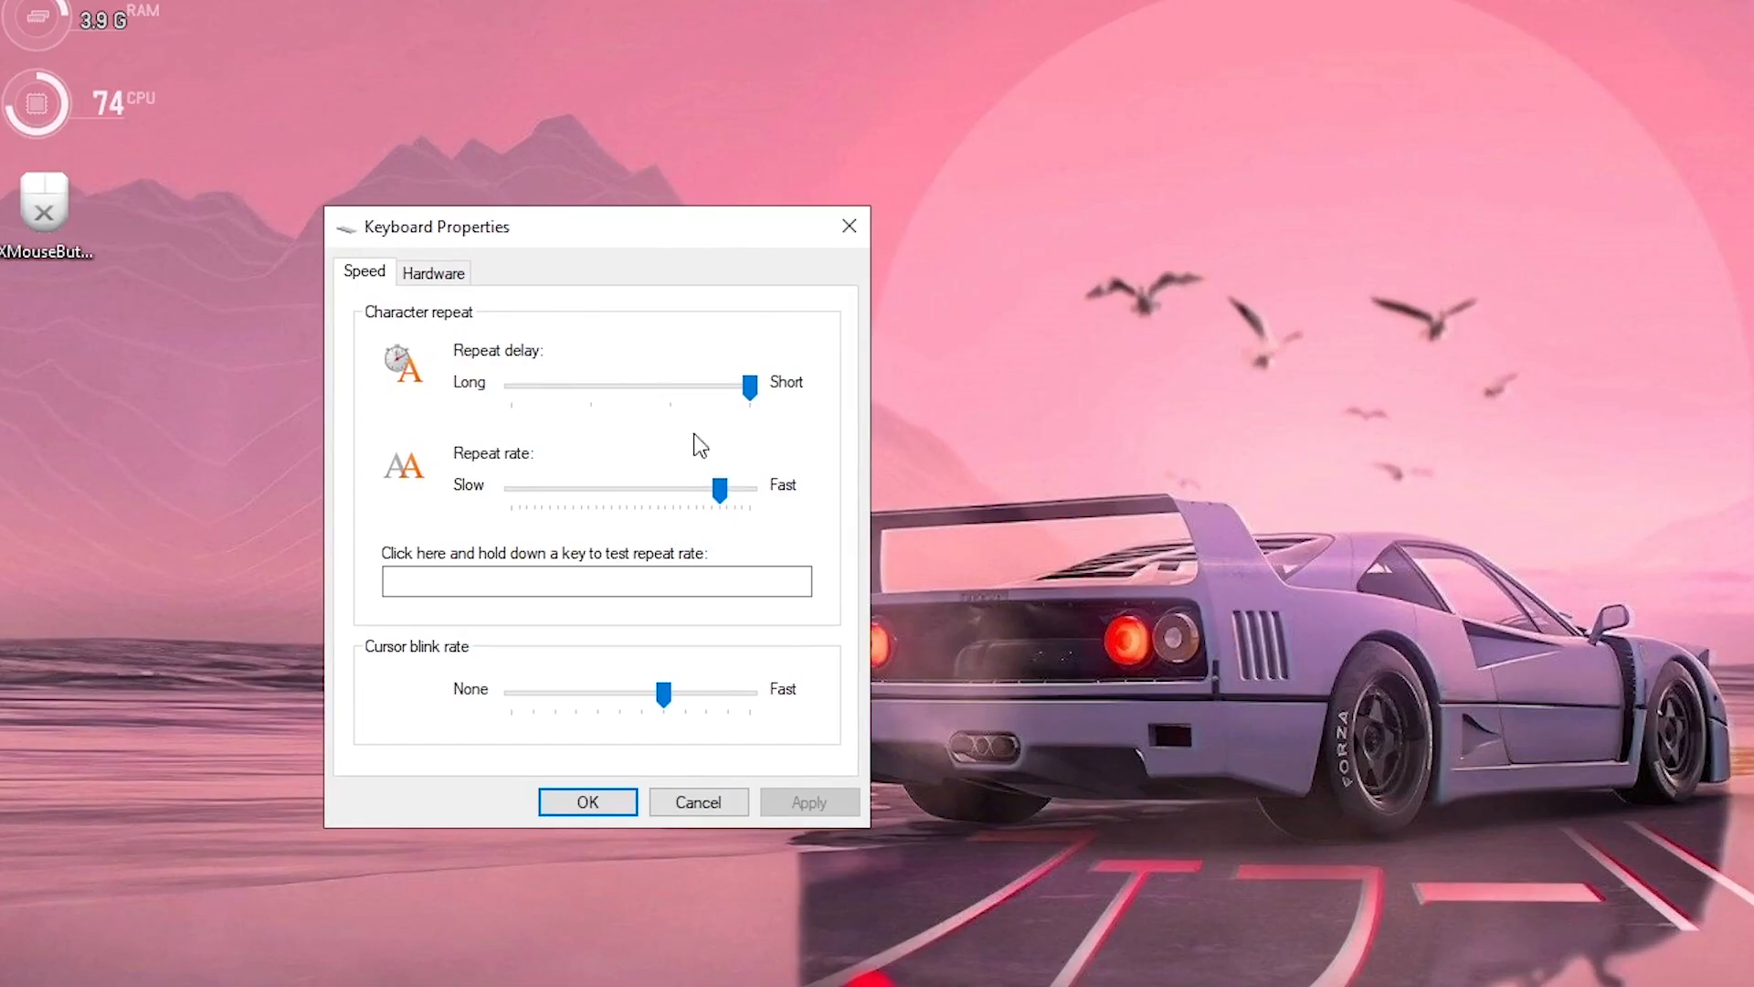
drag(717, 490, 742, 490)
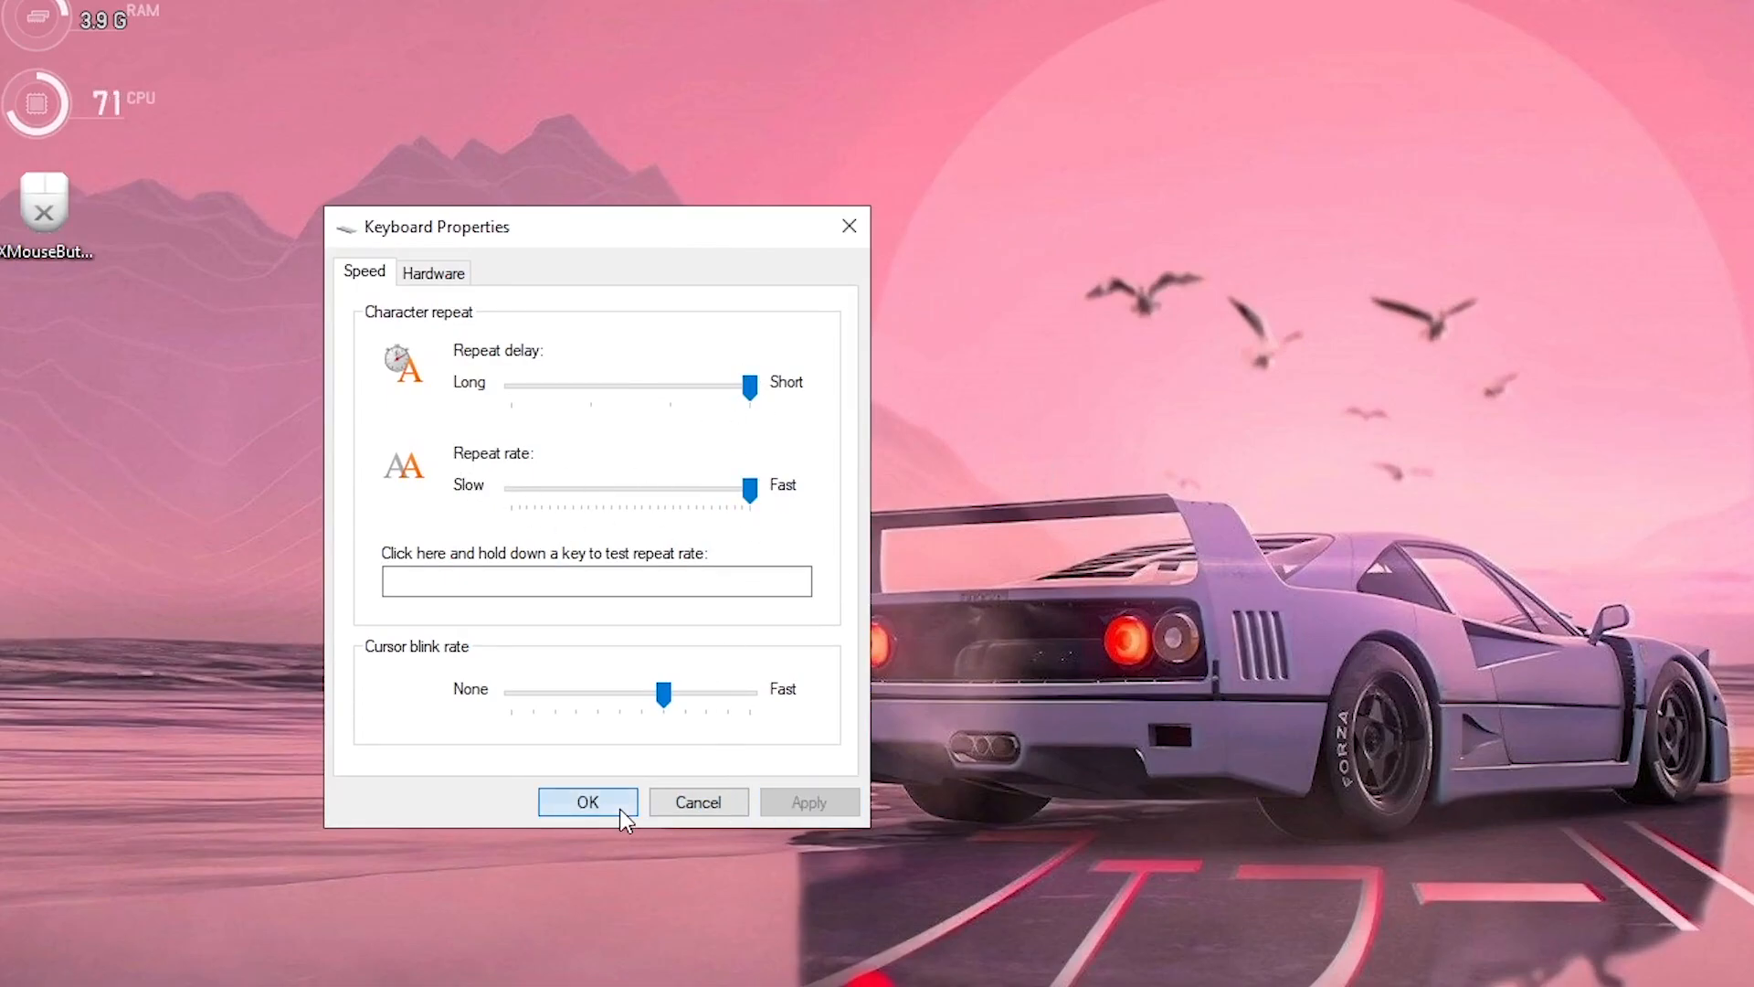
click(587, 800)
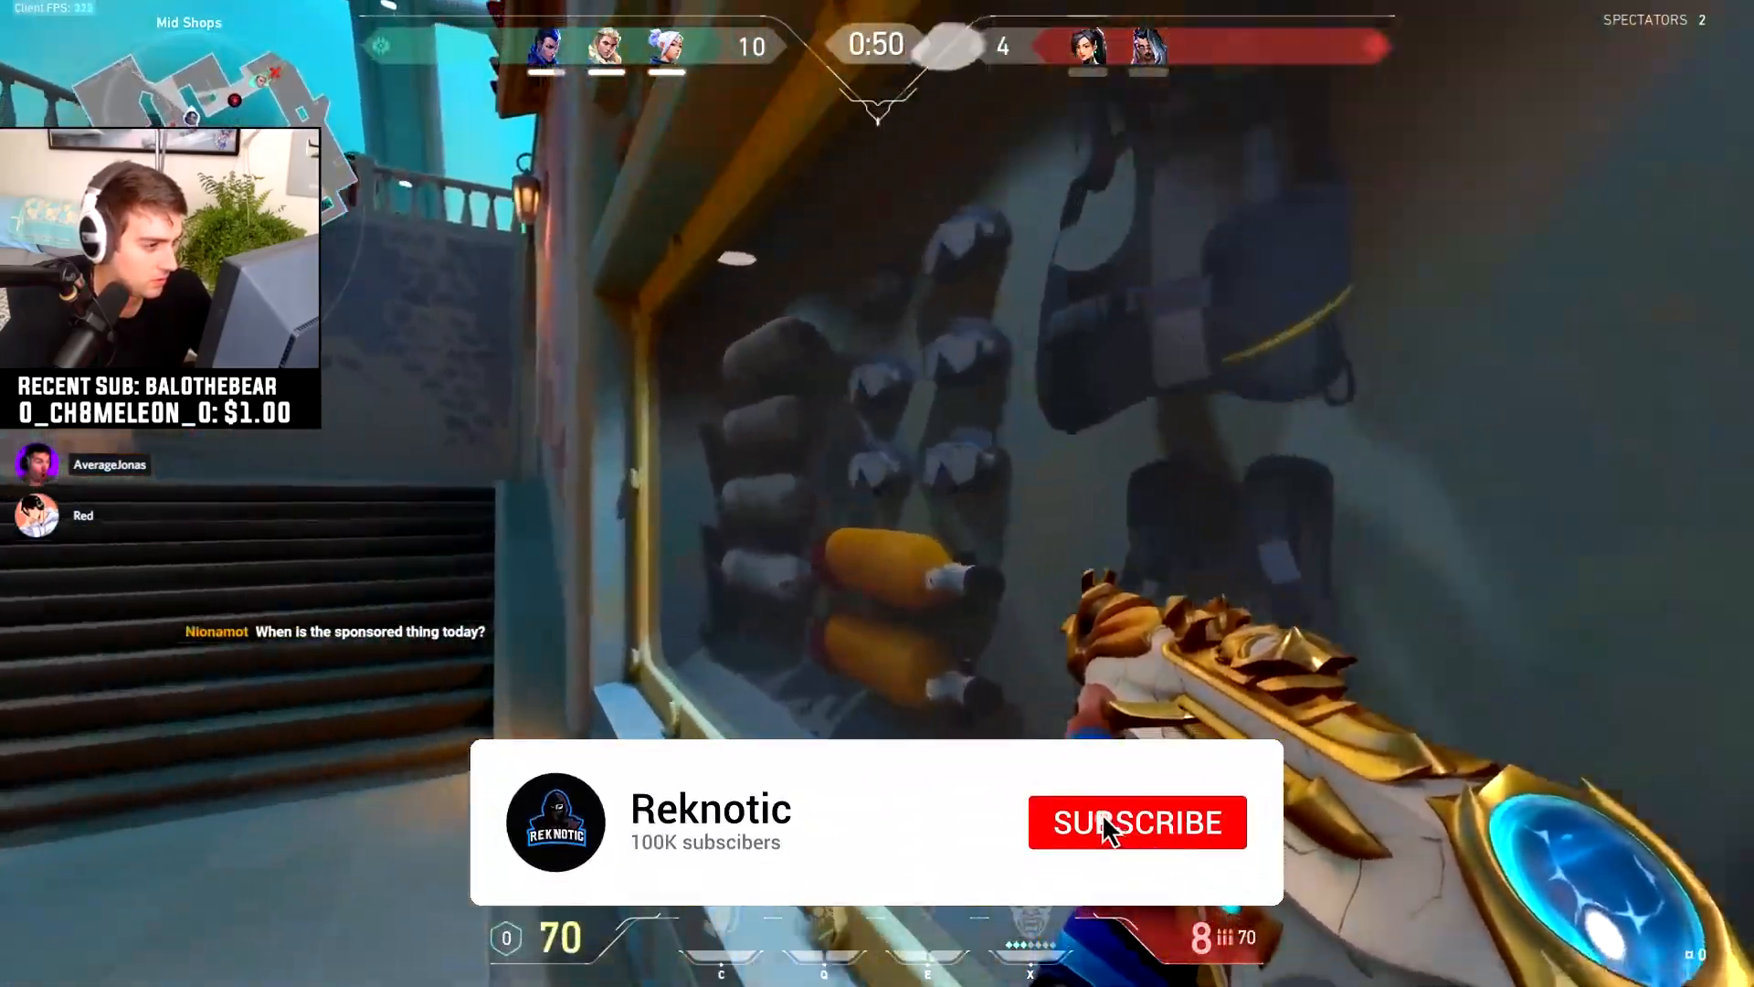
click(1137, 822)
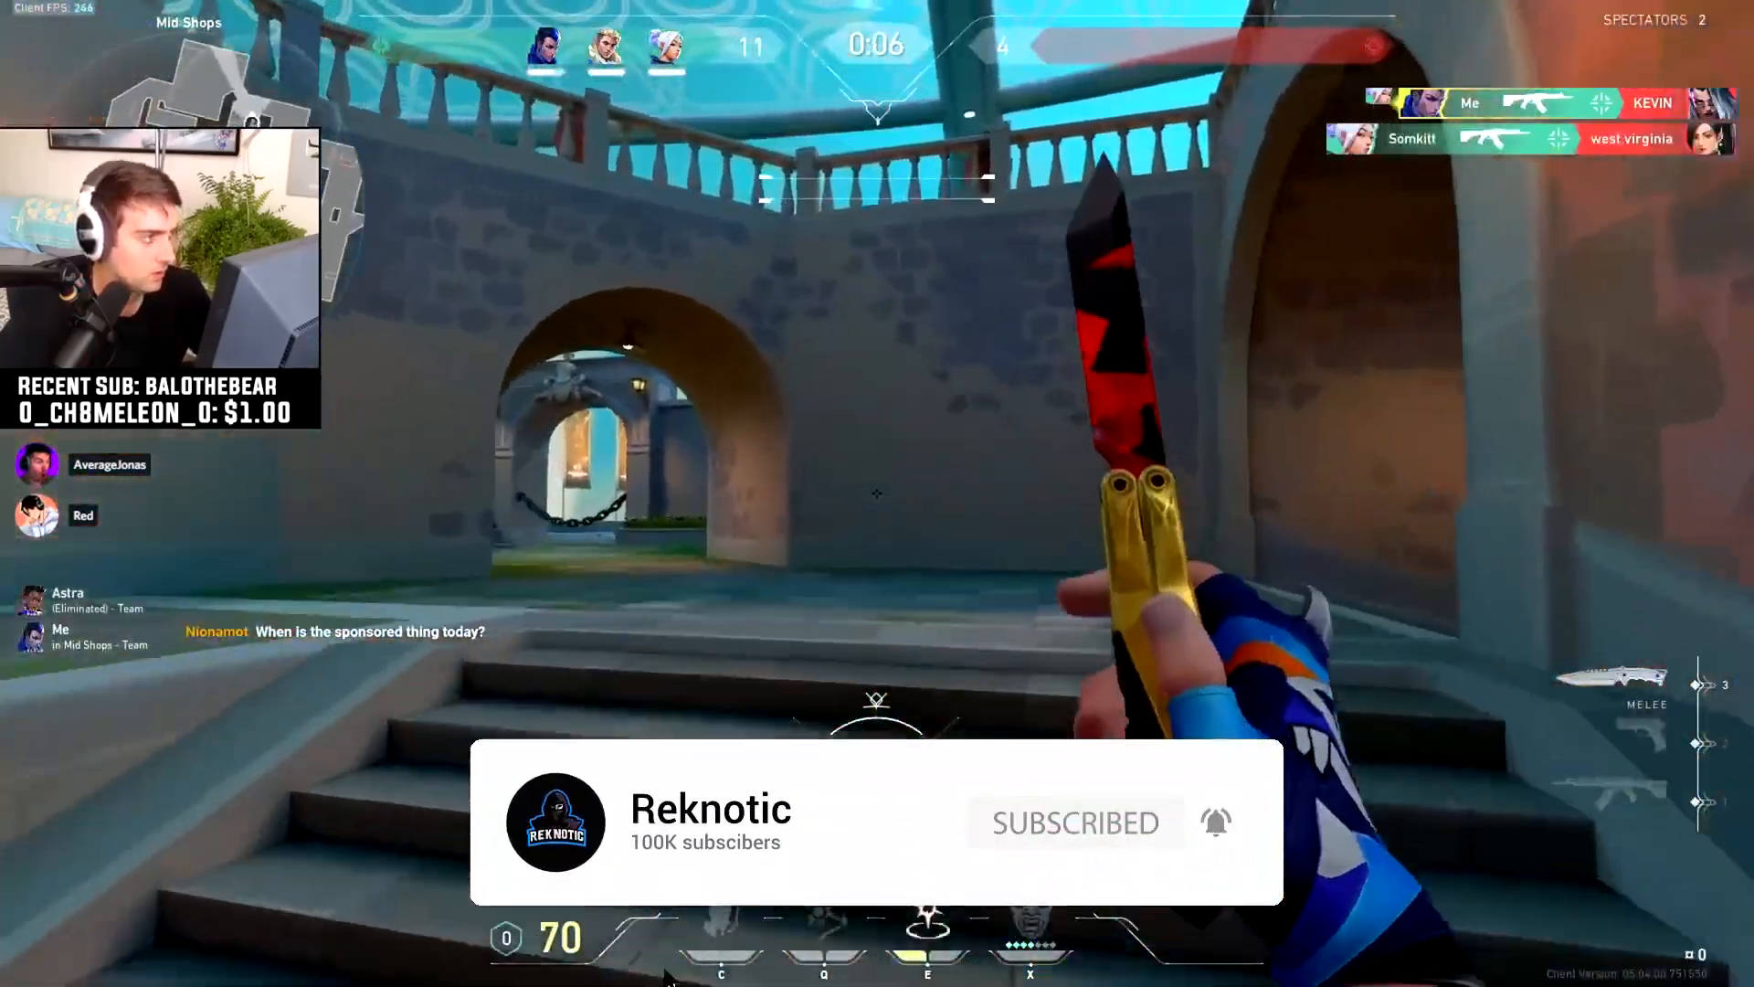